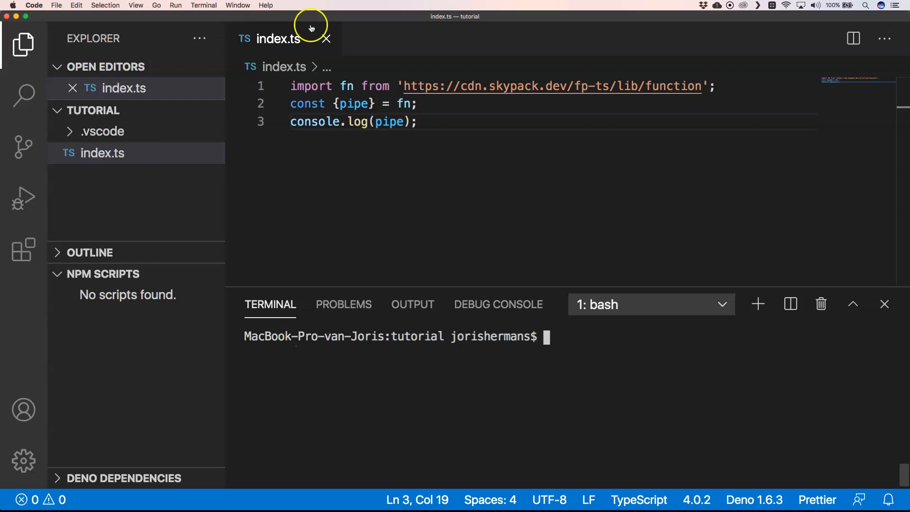
mouse_move(631, 100)
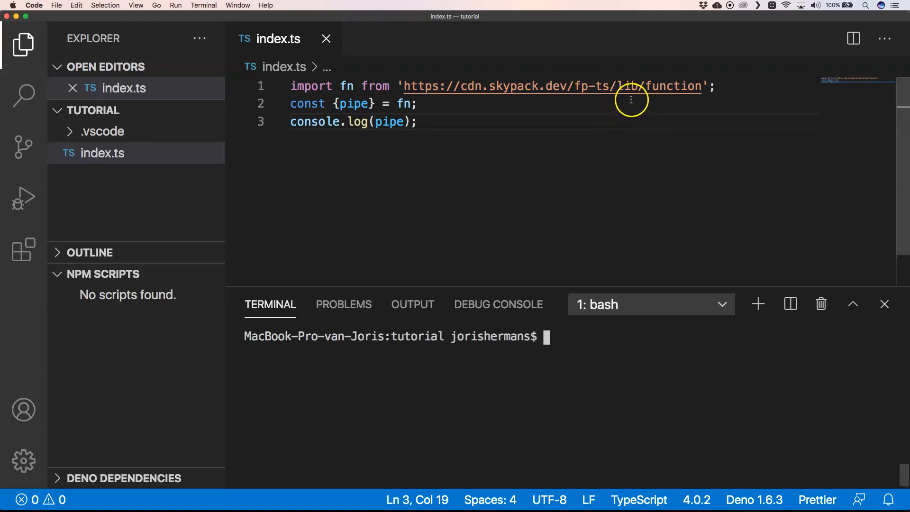
mouse_move(606, 127)
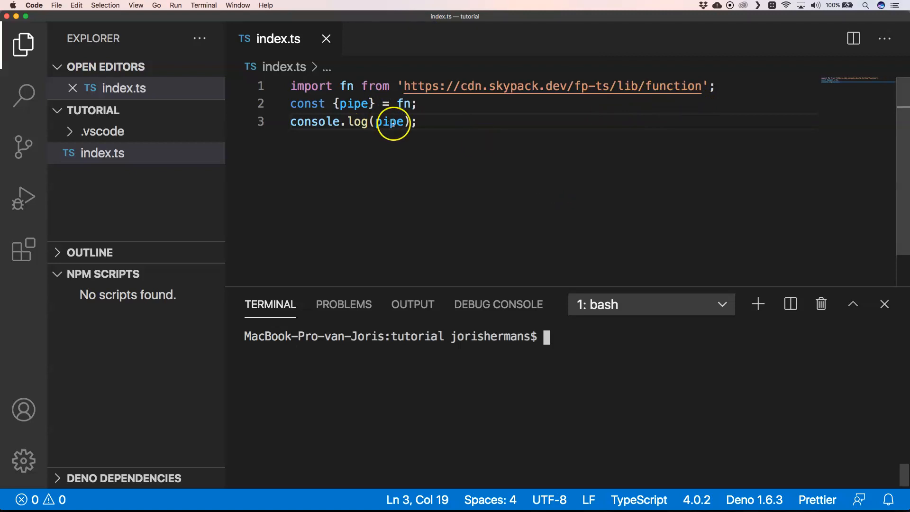
- Log fn, run 'deno run index.ts' to print the fp-ts function listing, then log pipe again
type("fn")
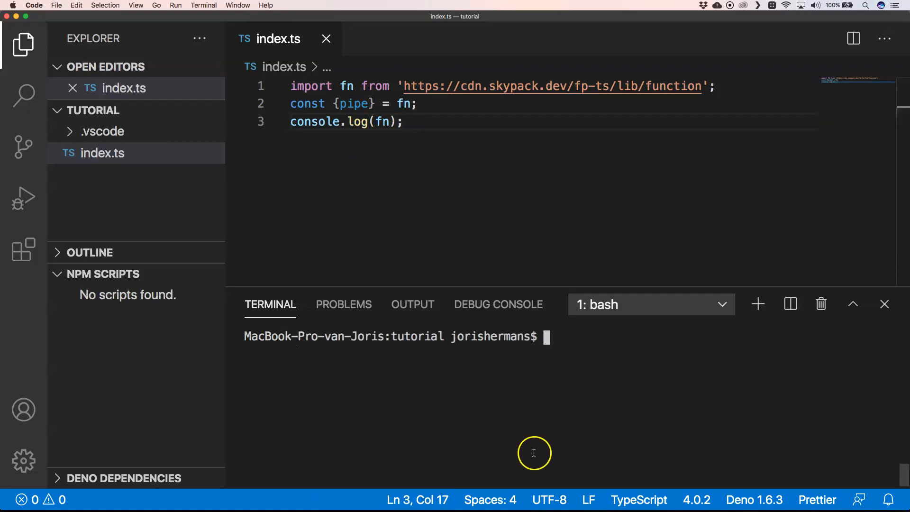
type("deno run index.ts")
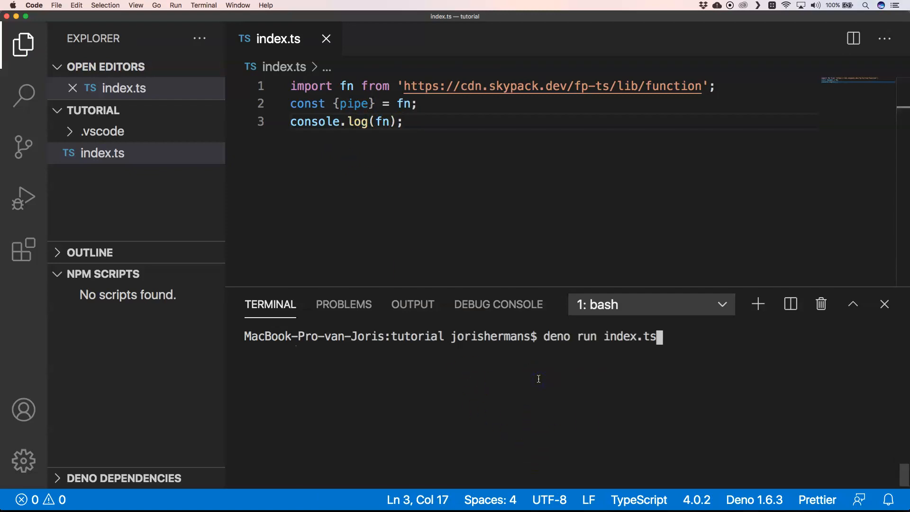
key("Enter")
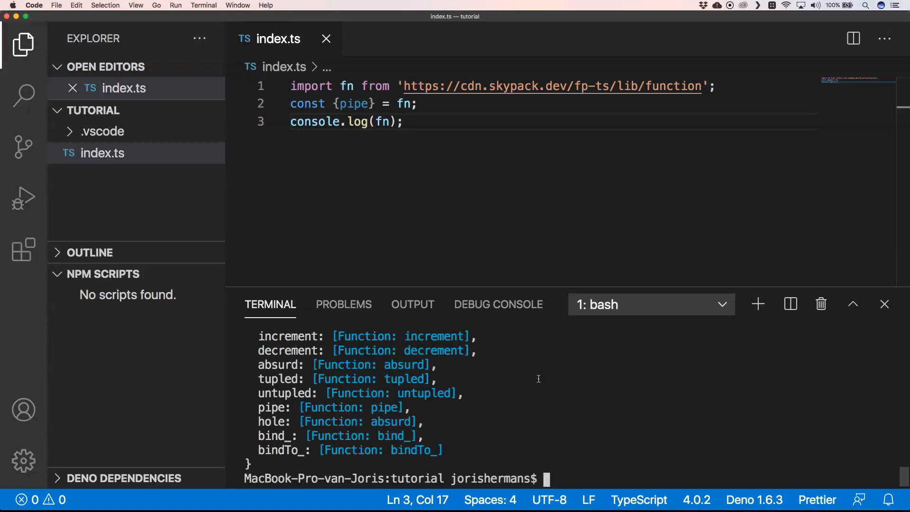
mouse_move(478, 295)
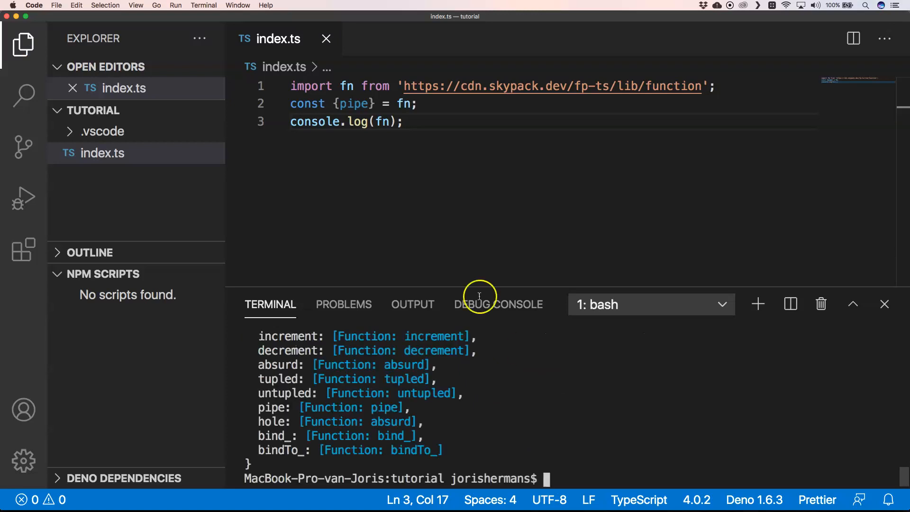
double_click(382, 121)
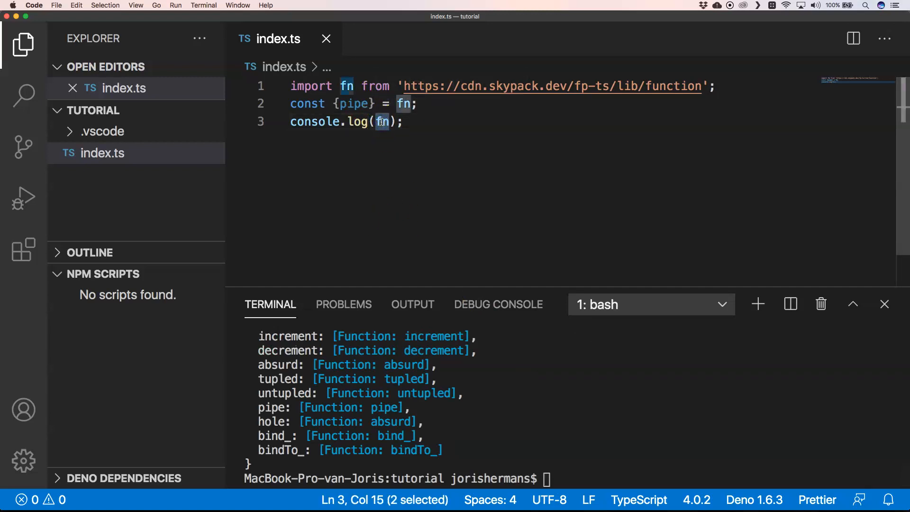
type("pipe")
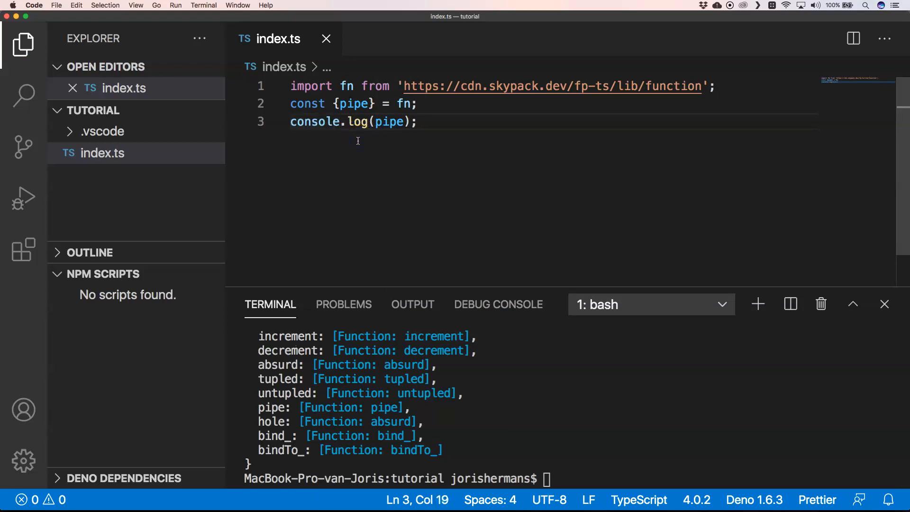
mouse_move(465, 208)
type("deno run index.ts")
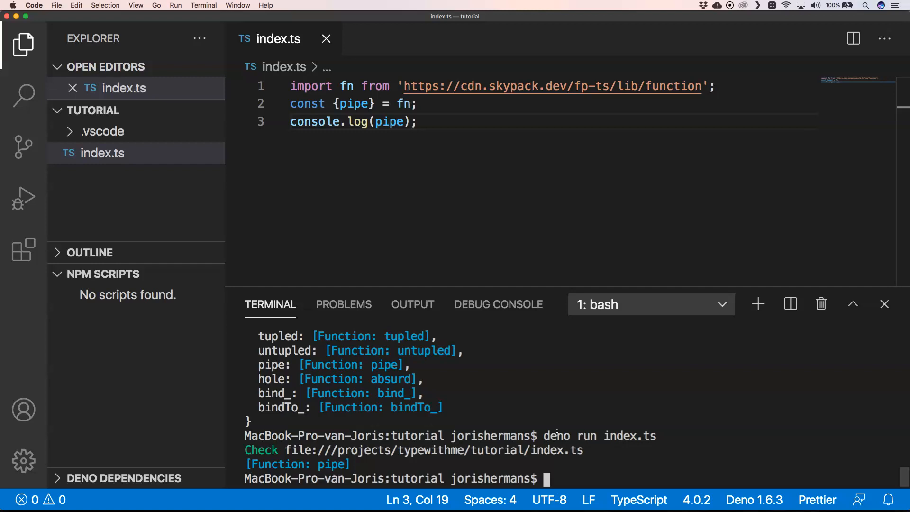
mouse_move(724, 98)
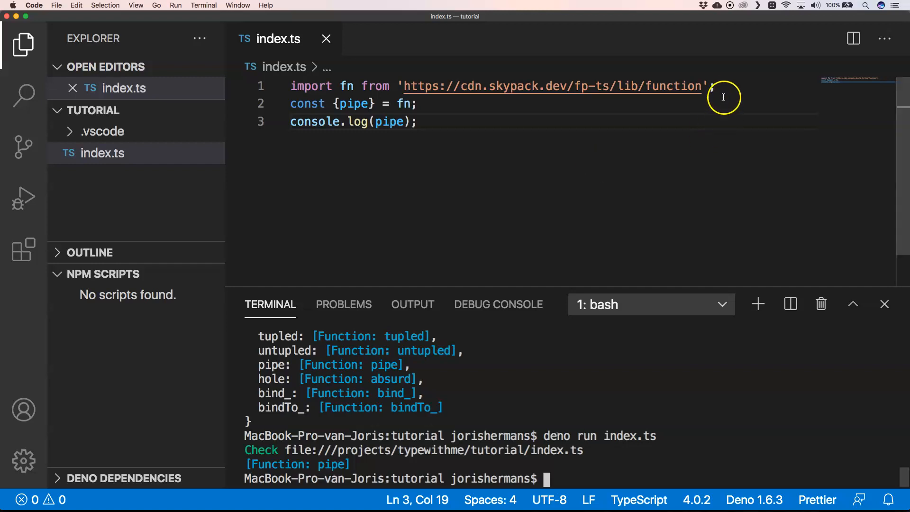
- Add the line // import { pipe } from 'fp-ts/lib/function' below the CDN import
key("Enter")
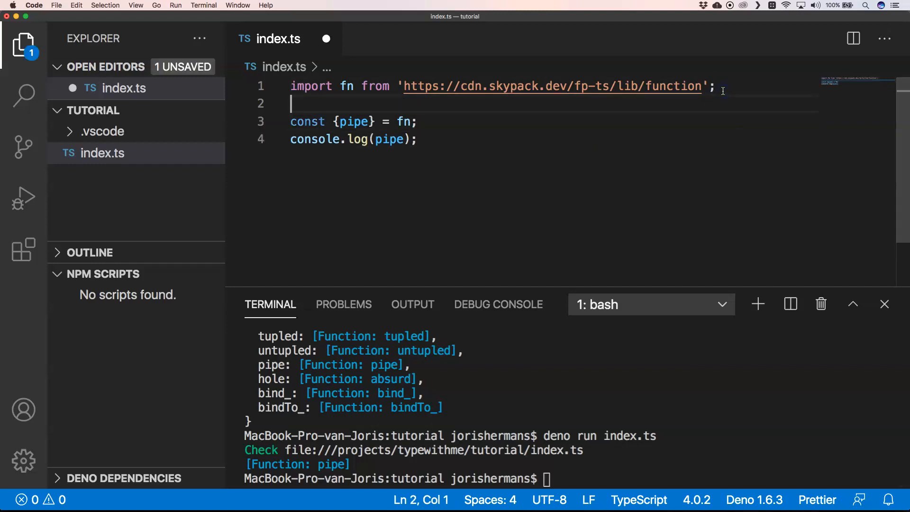
type("import { pipe } from 'fp-ts/lib/function'")
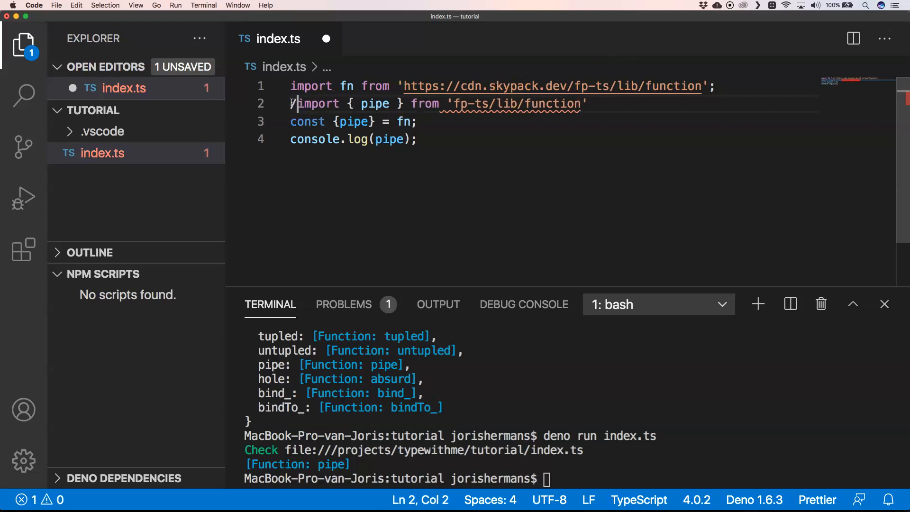
type("//")
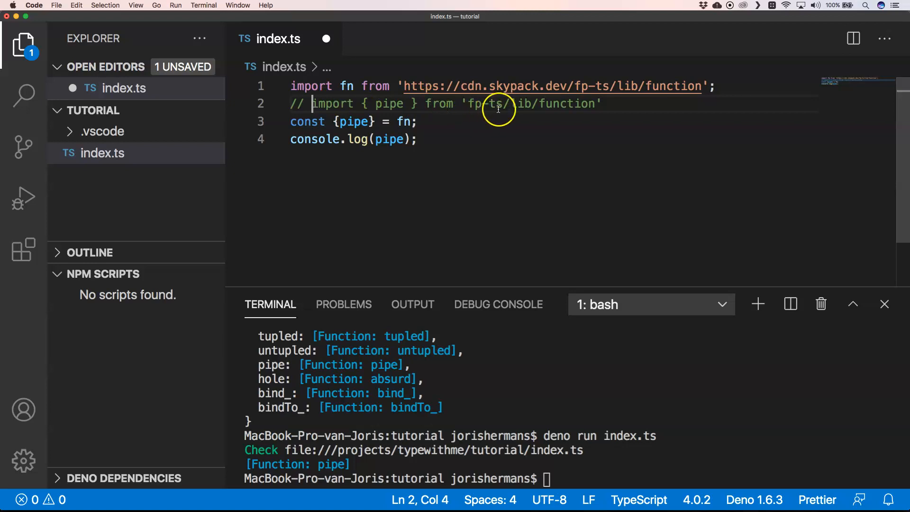
mouse_move(587, 114)
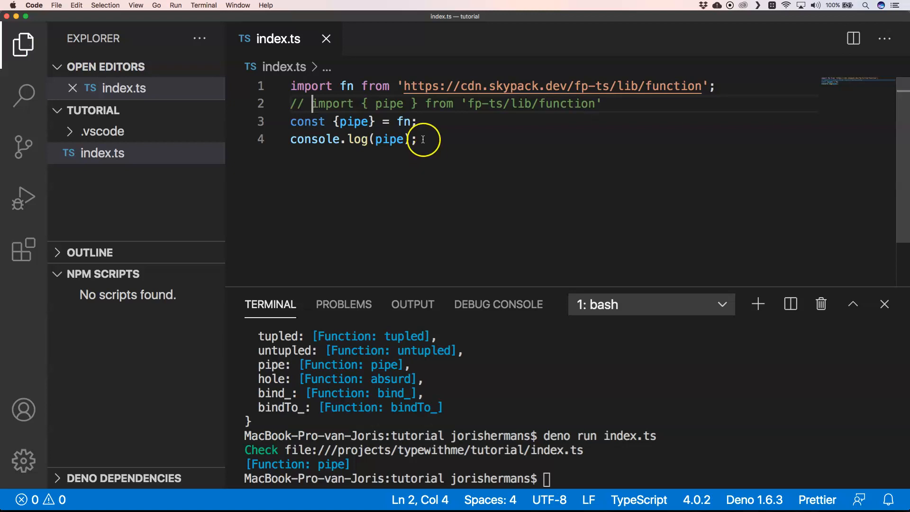
- Insert add1 (num + 1) and multiply2 (num * 2) below console.log, aligning multiply2's indentation
key("Enter")
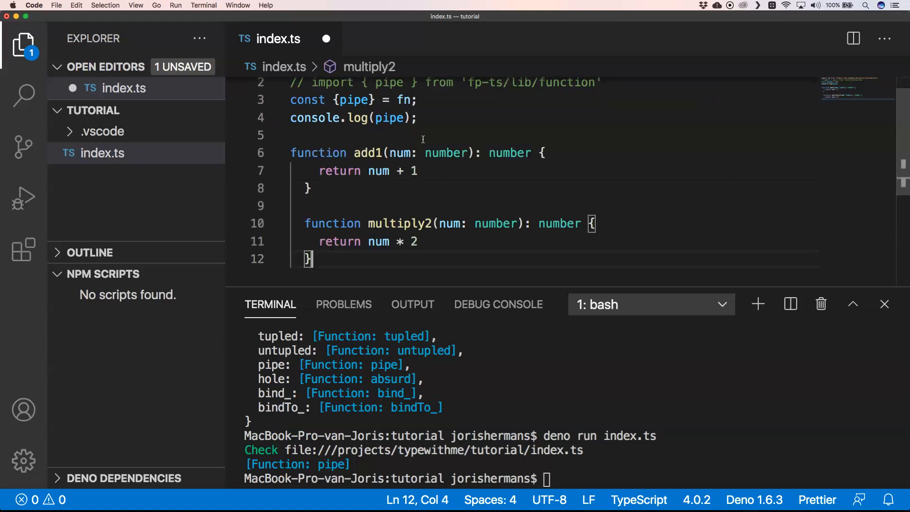
mouse_move(298, 186)
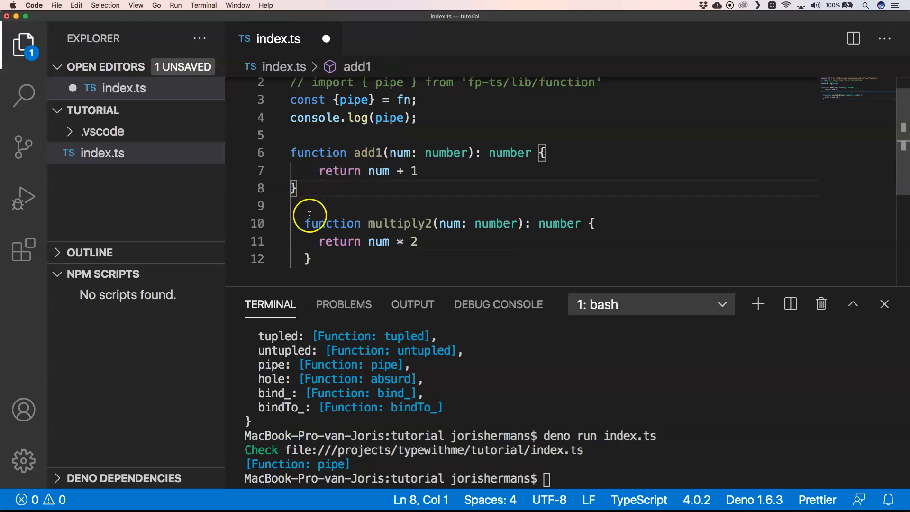
left_click(307, 223)
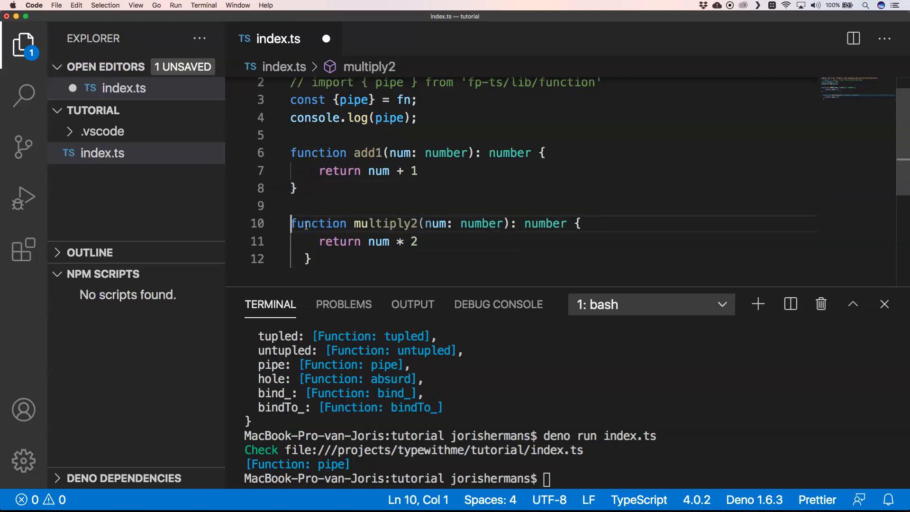
left_click(307, 259)
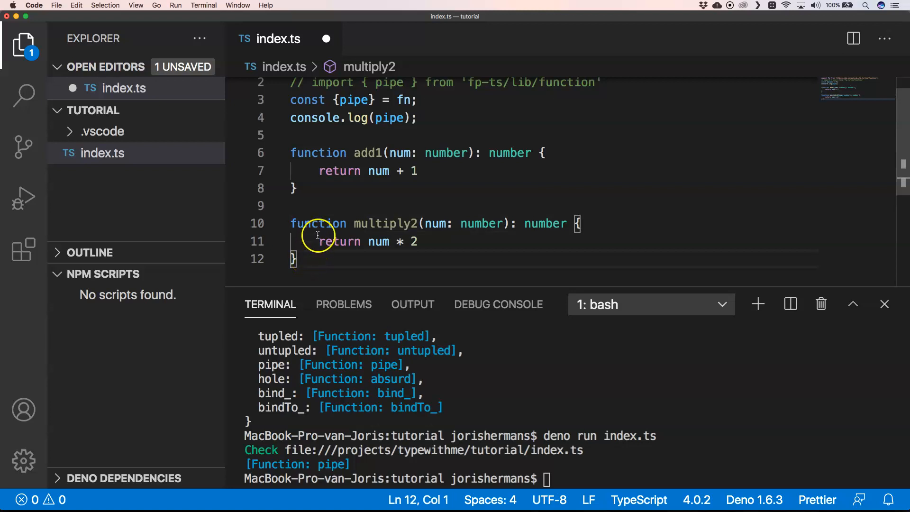
mouse_move(396, 151)
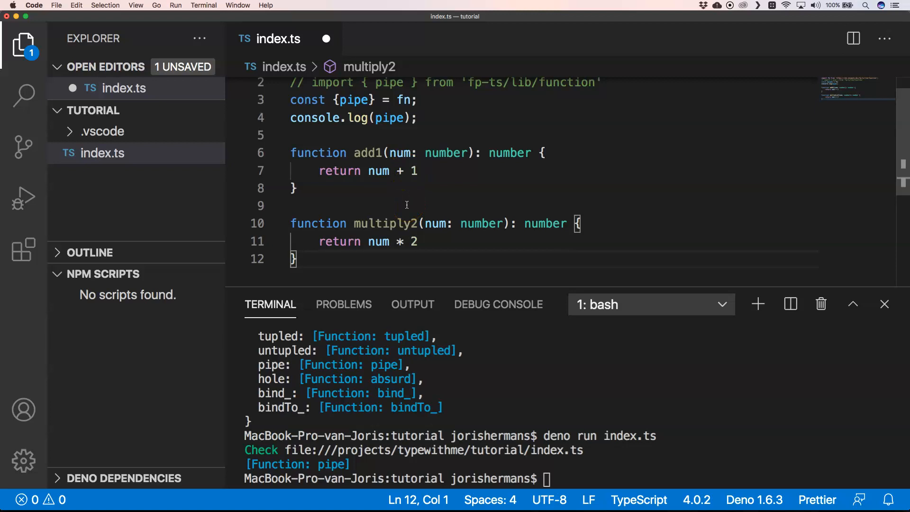
left_click(331, 260)
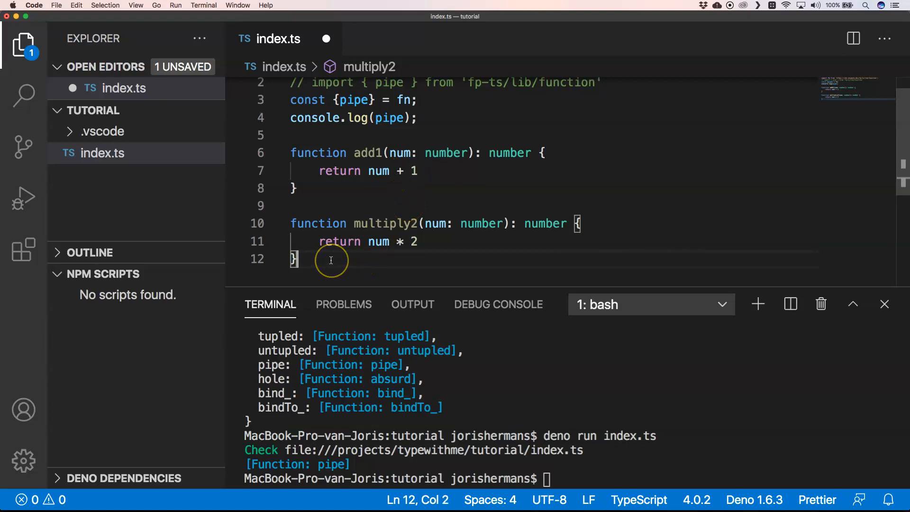
- Write const result = pipe(3, add1, multiply2); and console.log(result)
type("const")
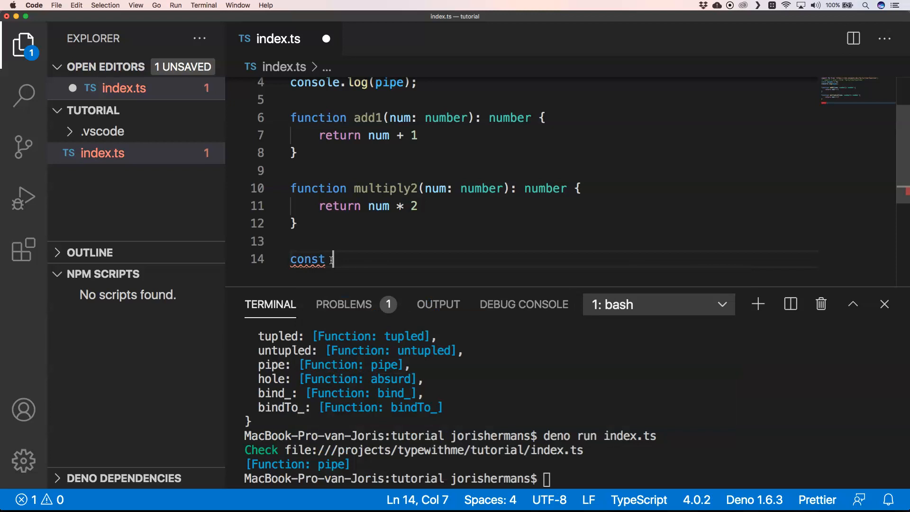
type("resul")
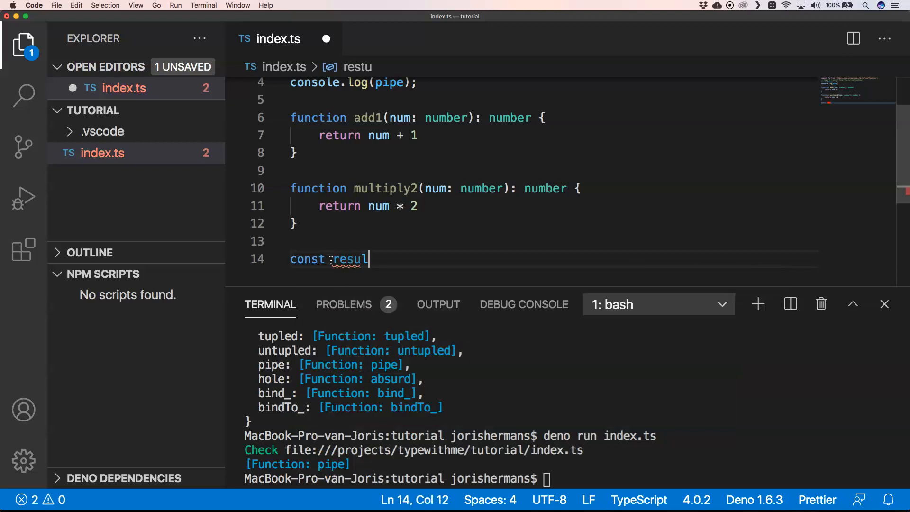
type("t = pipe")
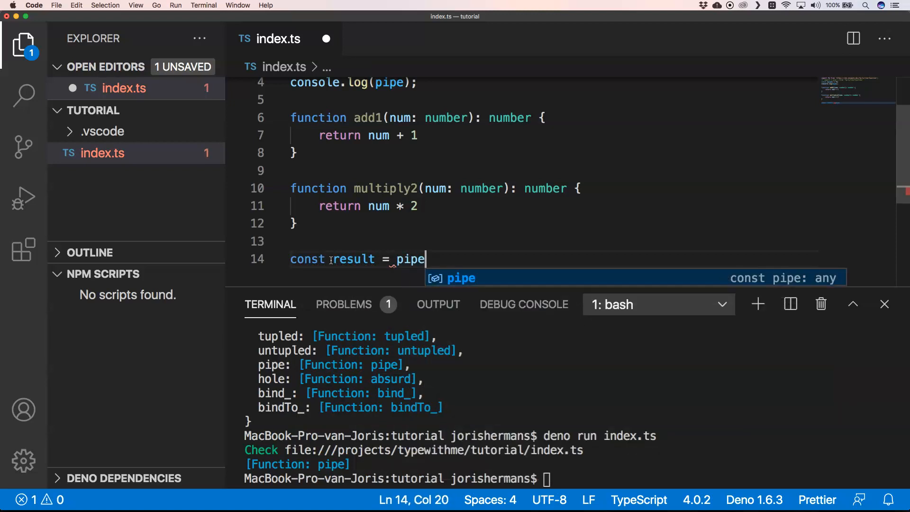
type("(3)")
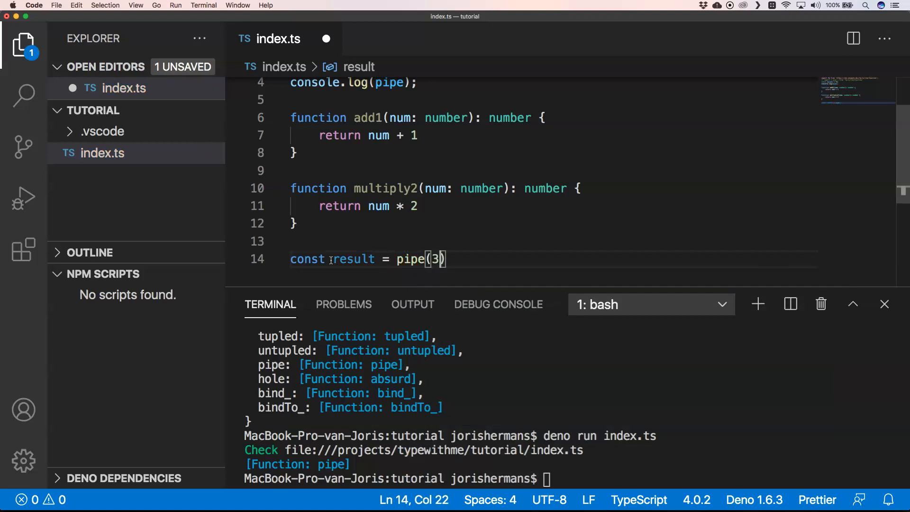
type(", add1,")
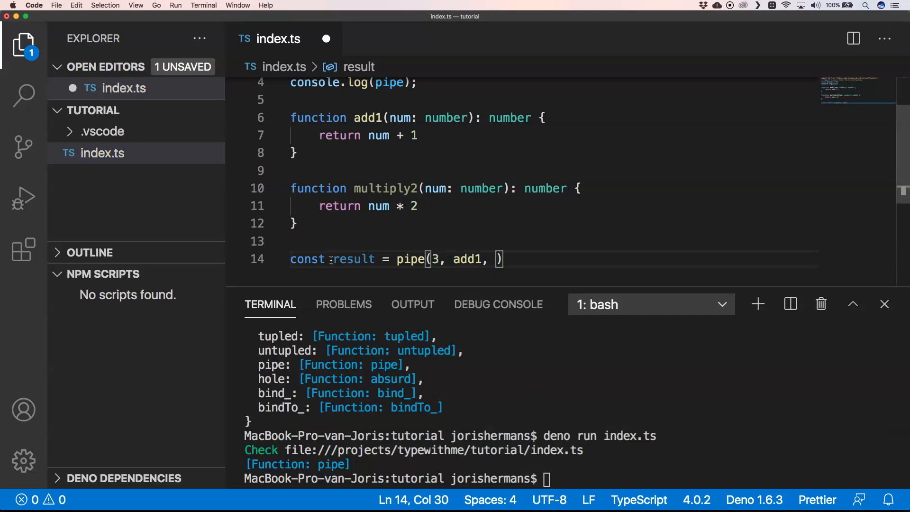
type("multiply2")
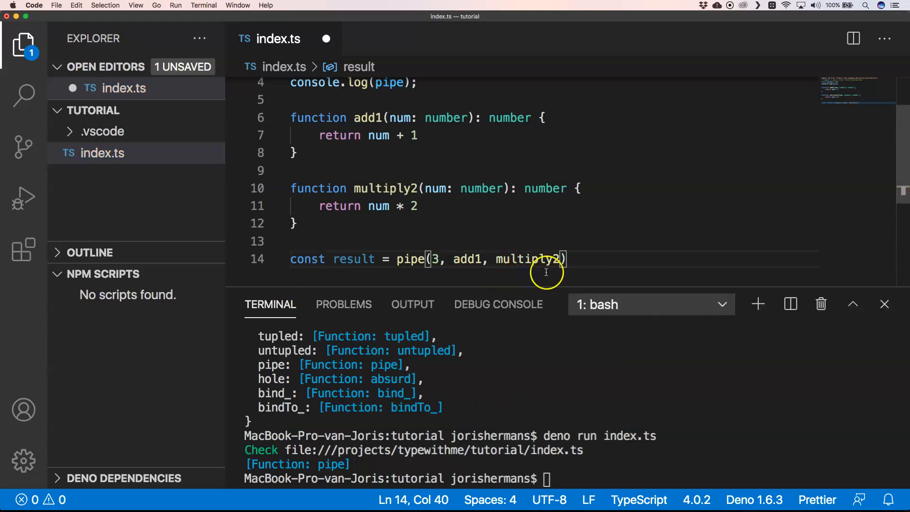
type(";")
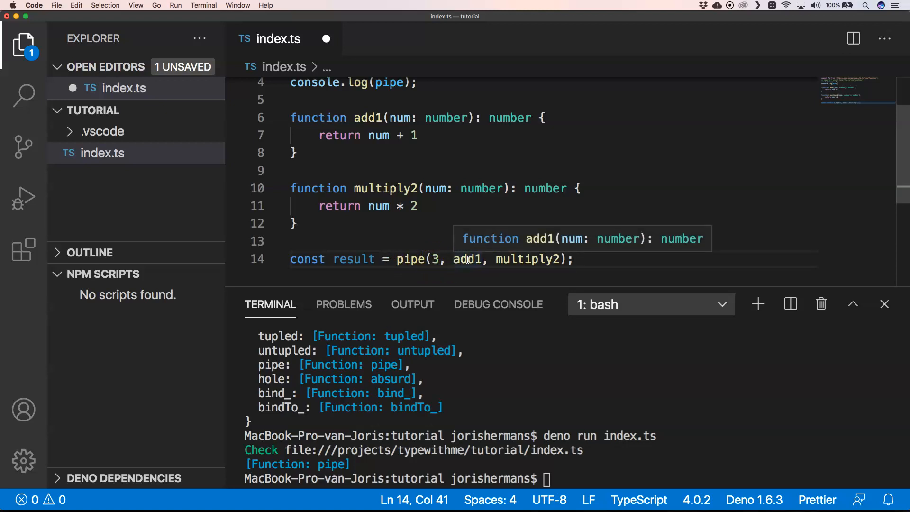
mouse_move(484, 259)
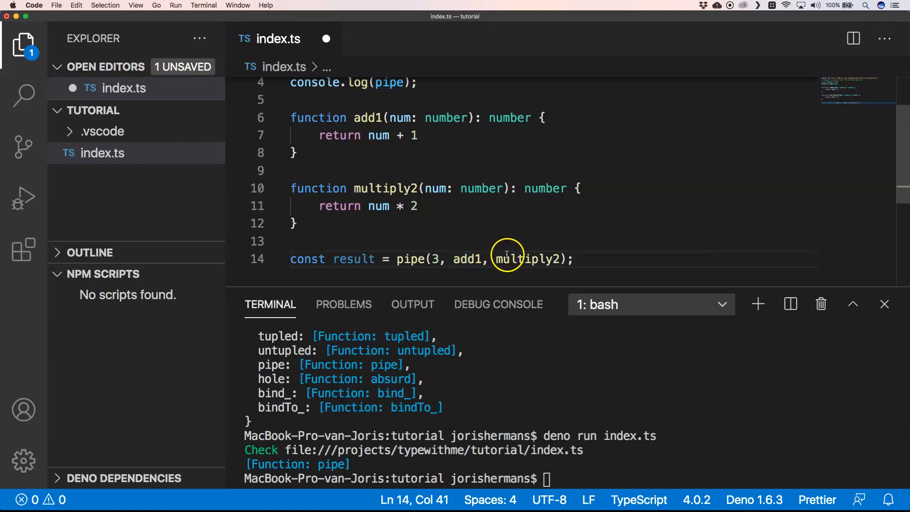
mouse_move(507, 259)
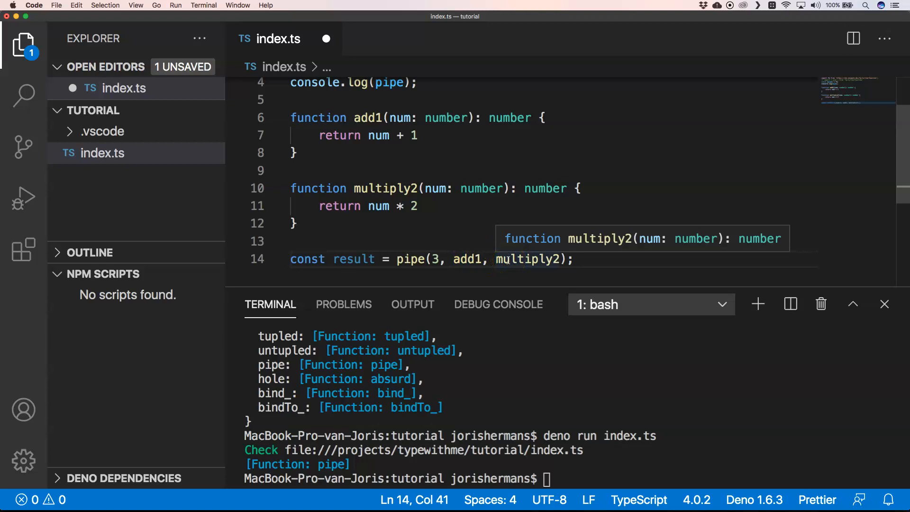
type("console.log")
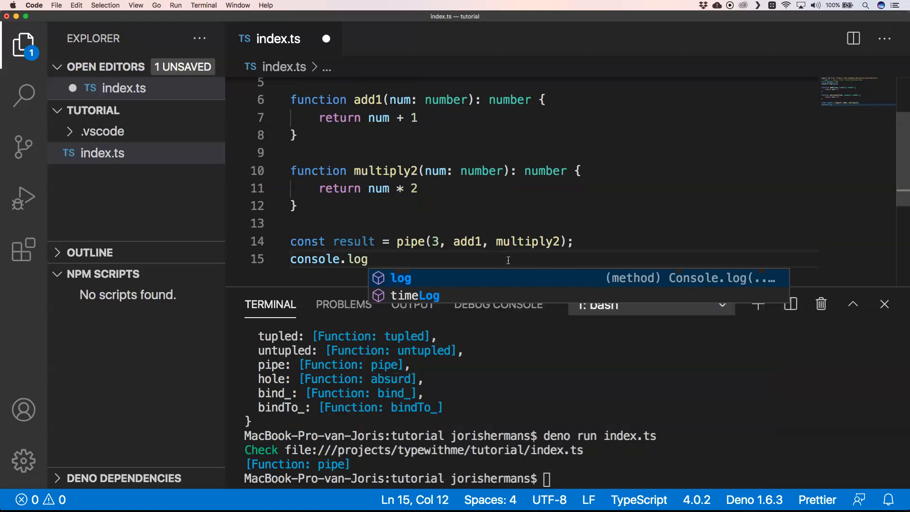
type("(result);")
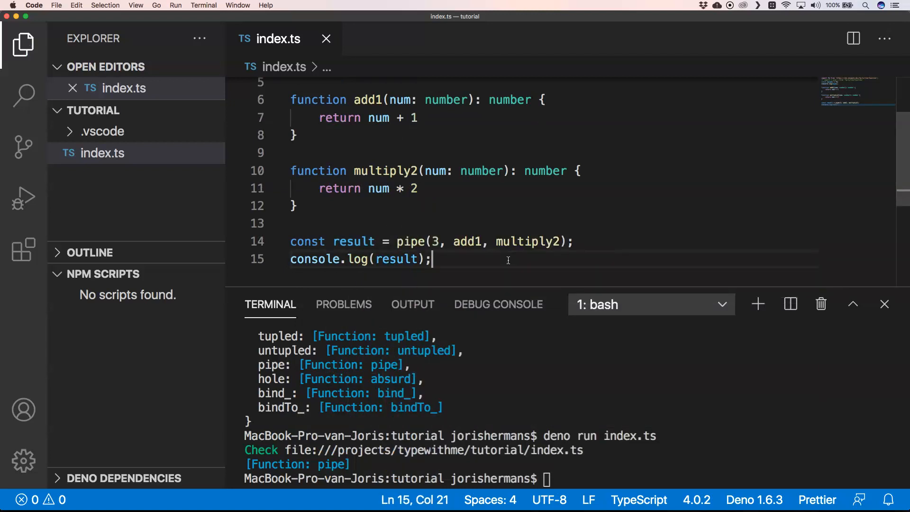
- Rerun index.ts with Deno, printing 8 after the pipe listing
key("Enter")
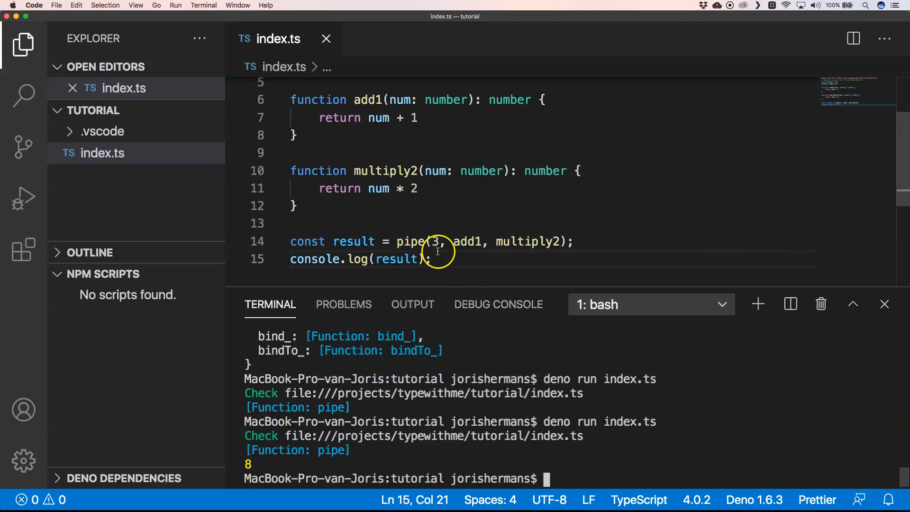
mouse_move(474, 252)
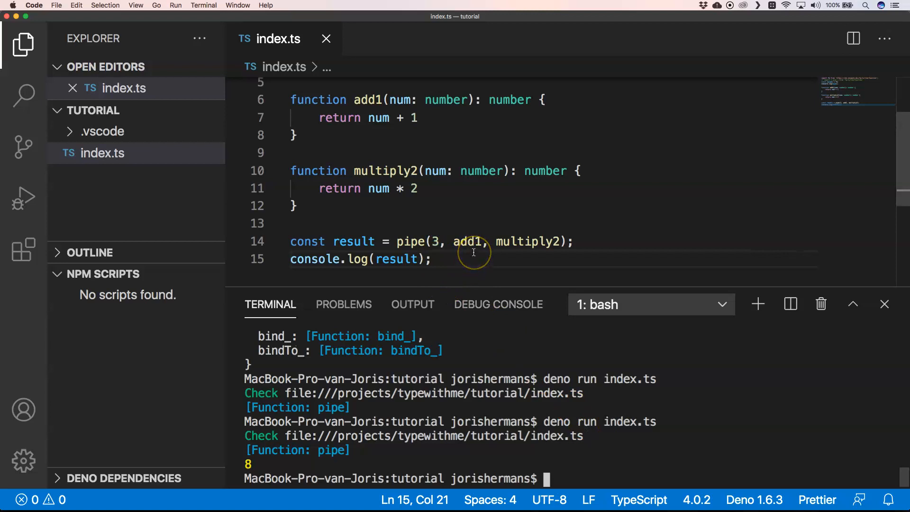
mouse_move(562, 250)
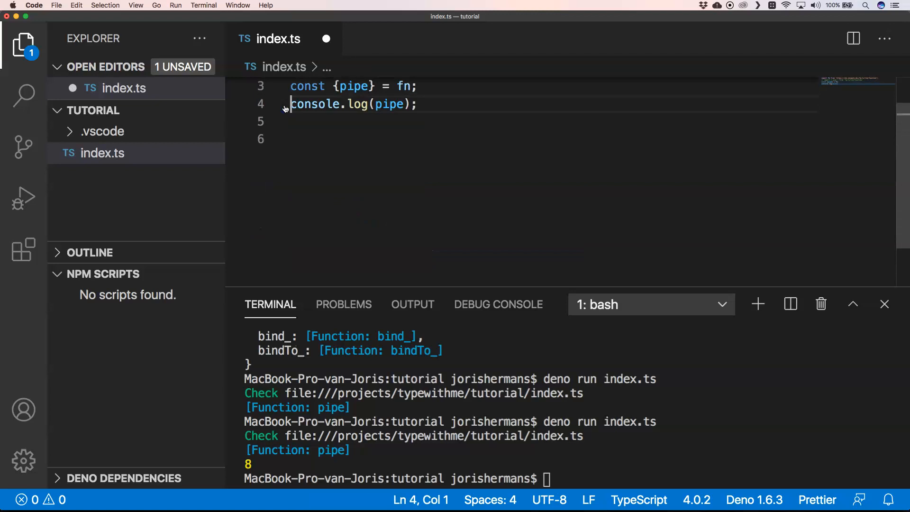
- Write function toLower(s: string) { return s.toLowerCase(); }
type("f")
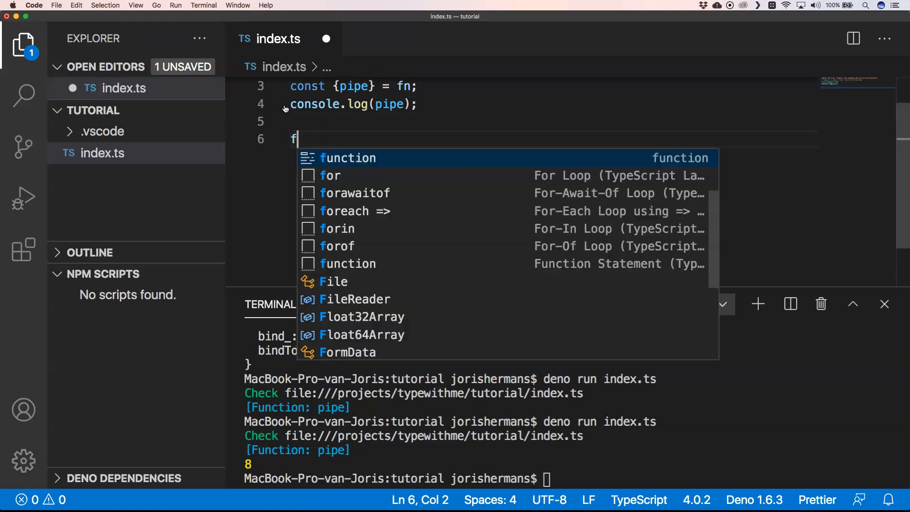
type("unction to")
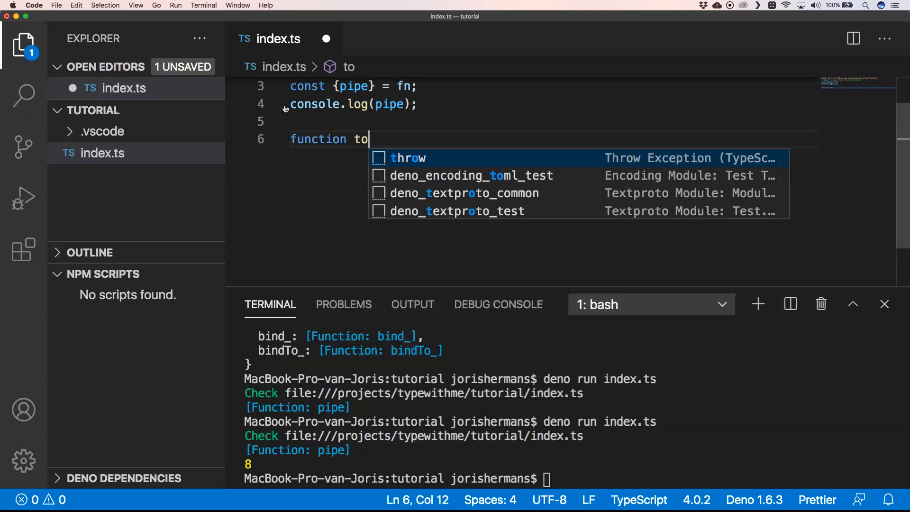
type("Lower()")
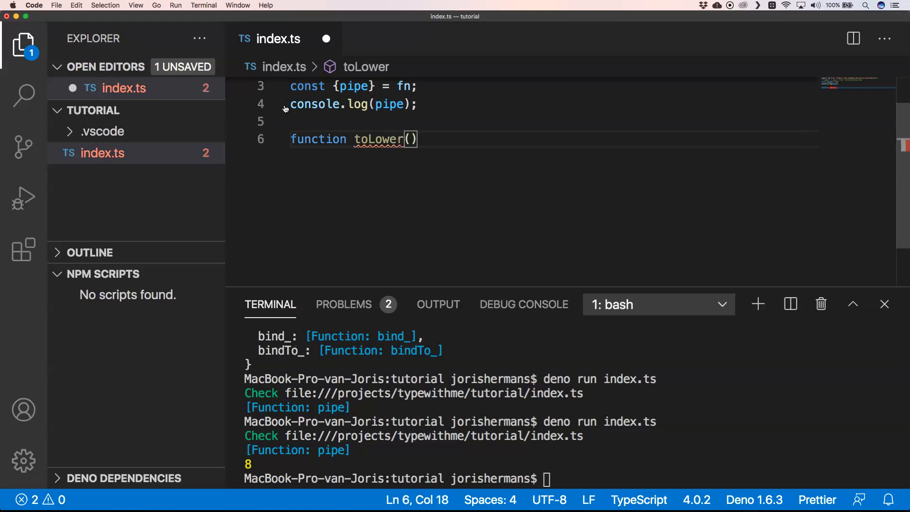
type("s")
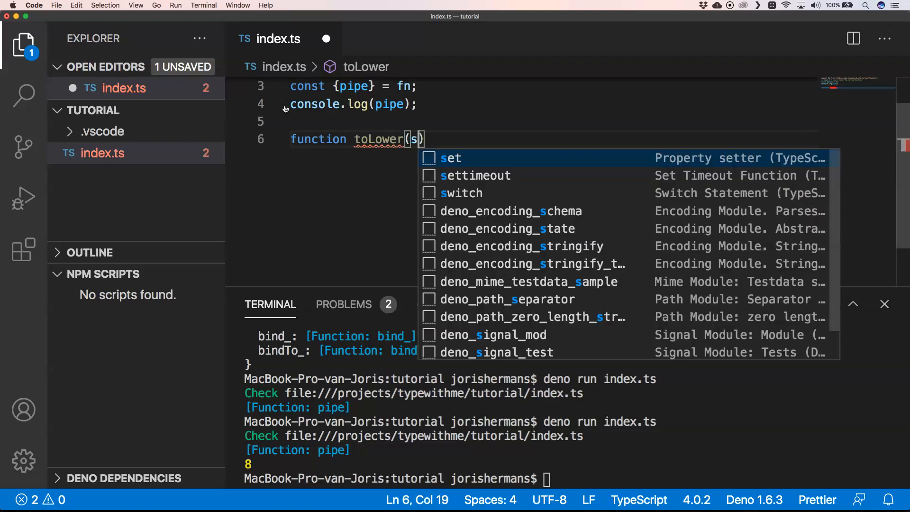
type(": string")
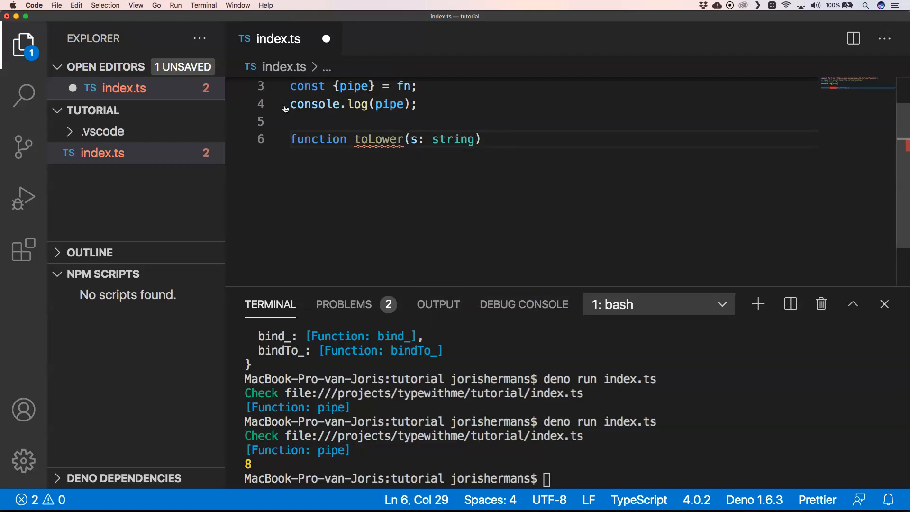
type("{")
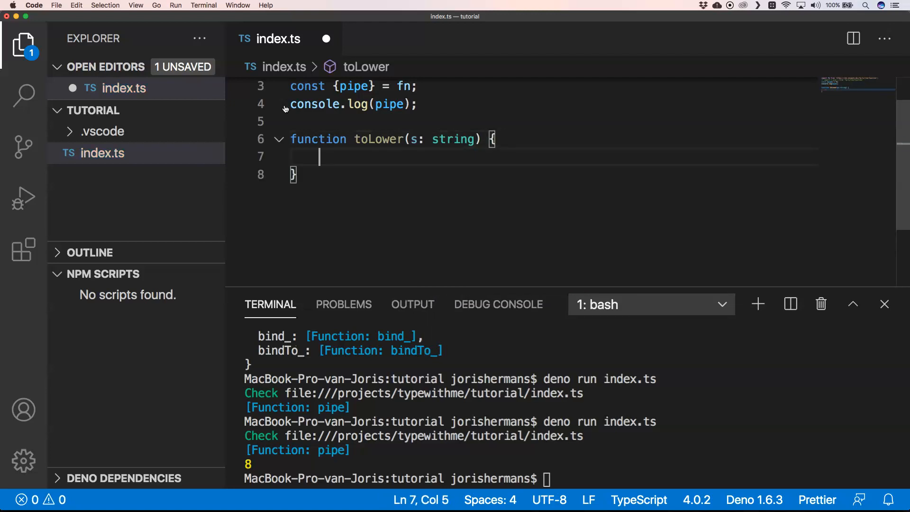
type("r")
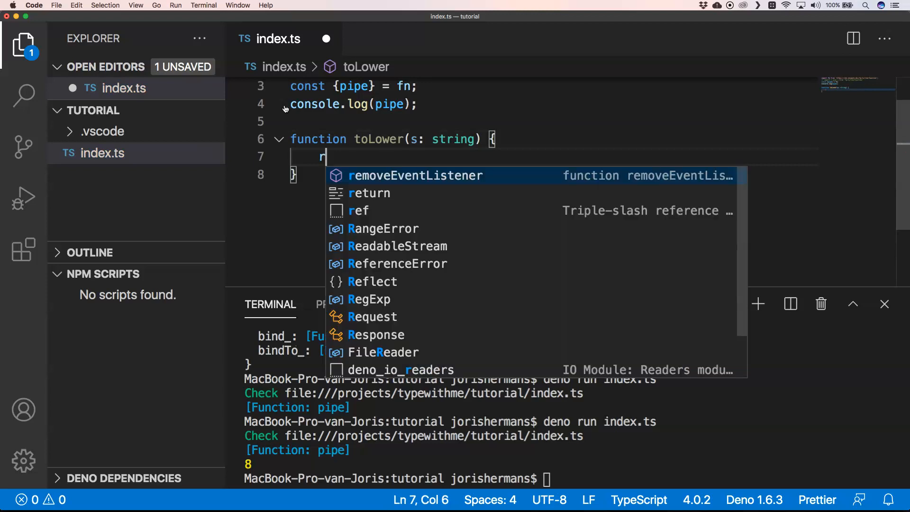
type("eturn s")
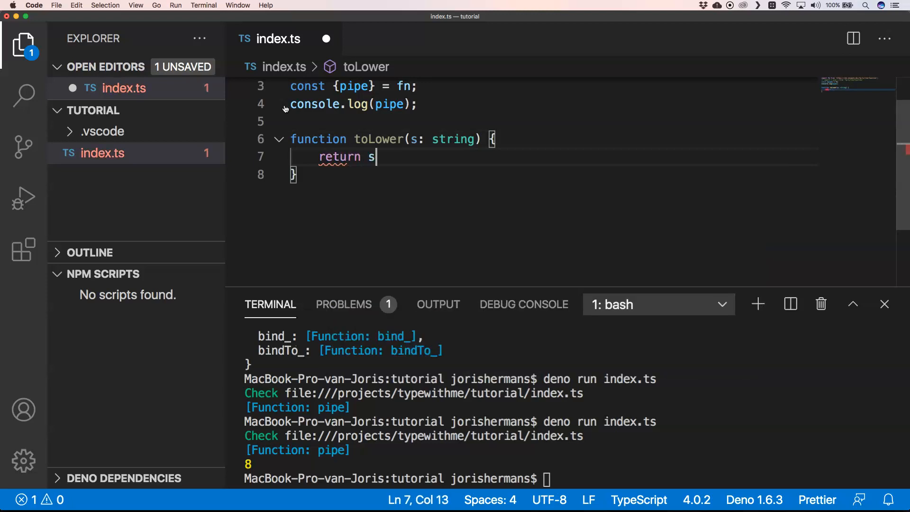
type(".toL")
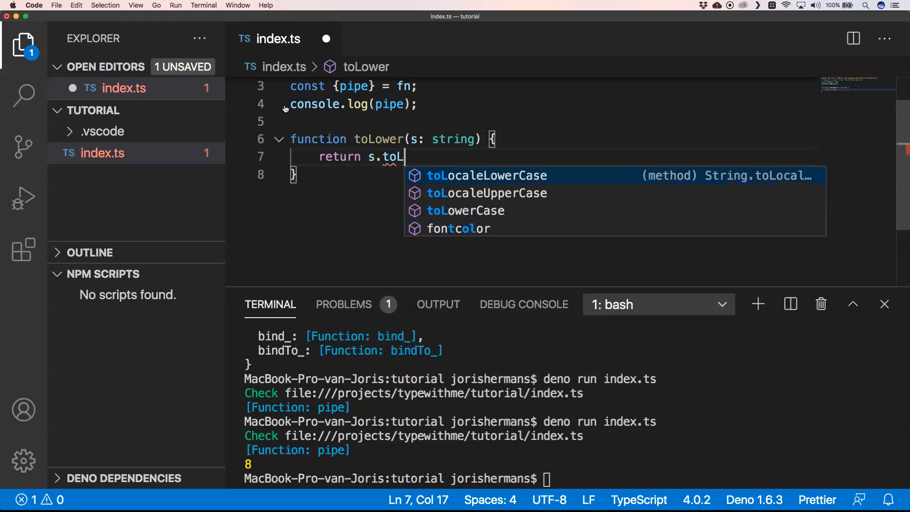
type("owerCase")
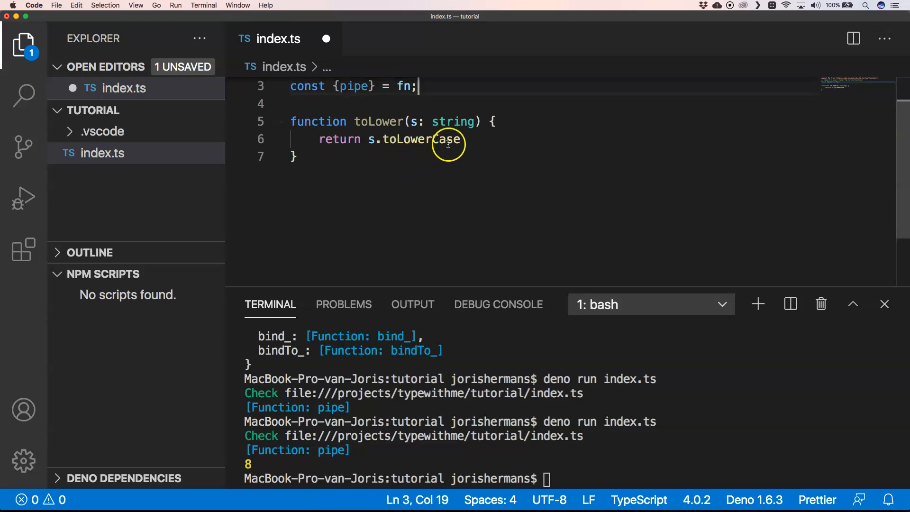
type("();")
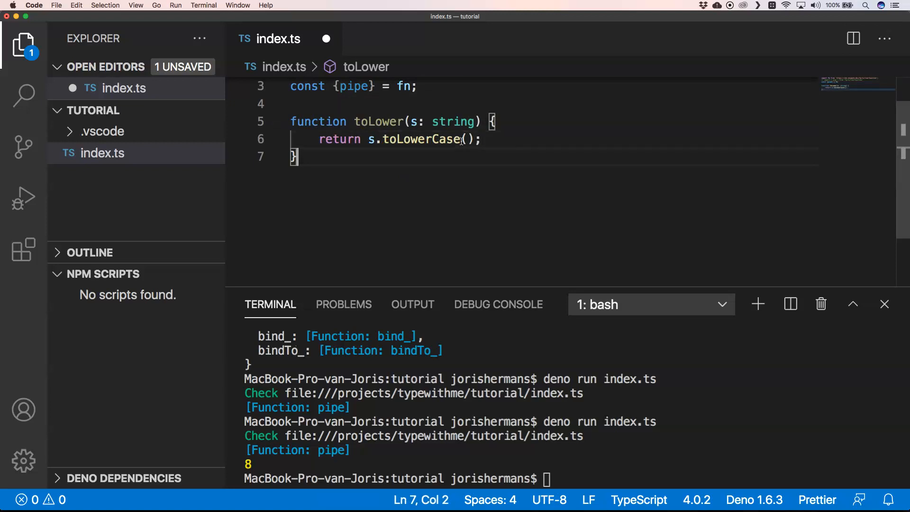
- Write function suffixAppend(s: string) { return 'suffix' + s; } below toLower
type("fu")
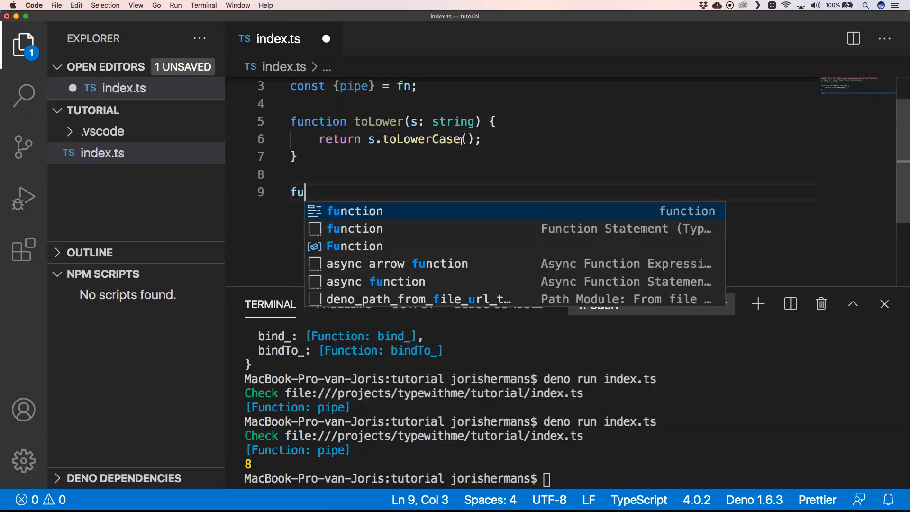
key("Tab")
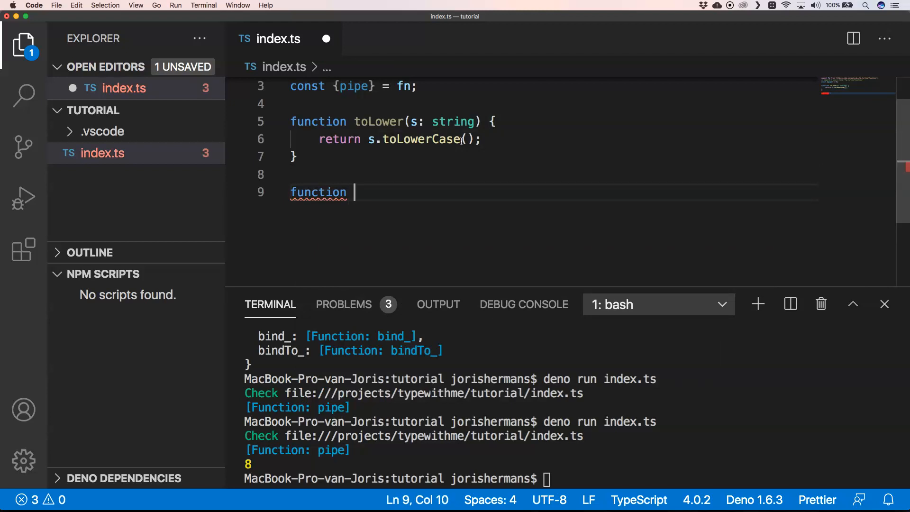
type("suffic")
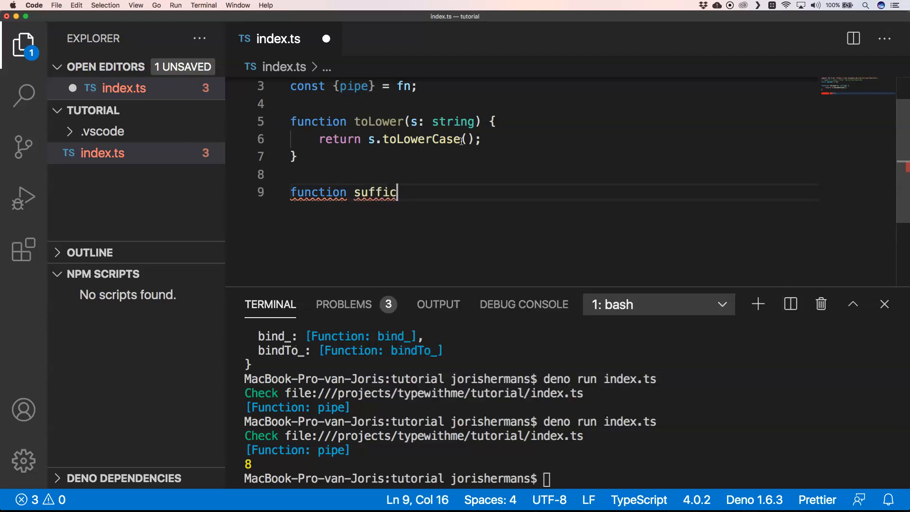
type("x")
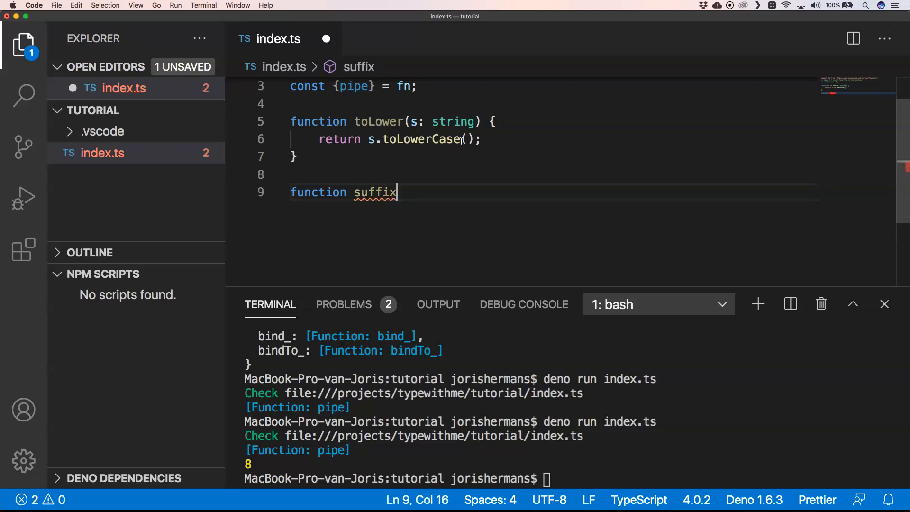
type("App")
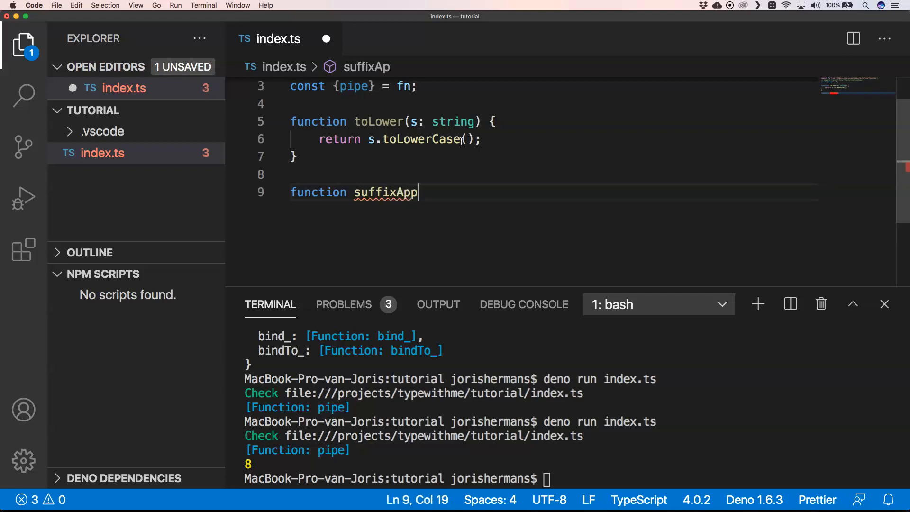
type("en")
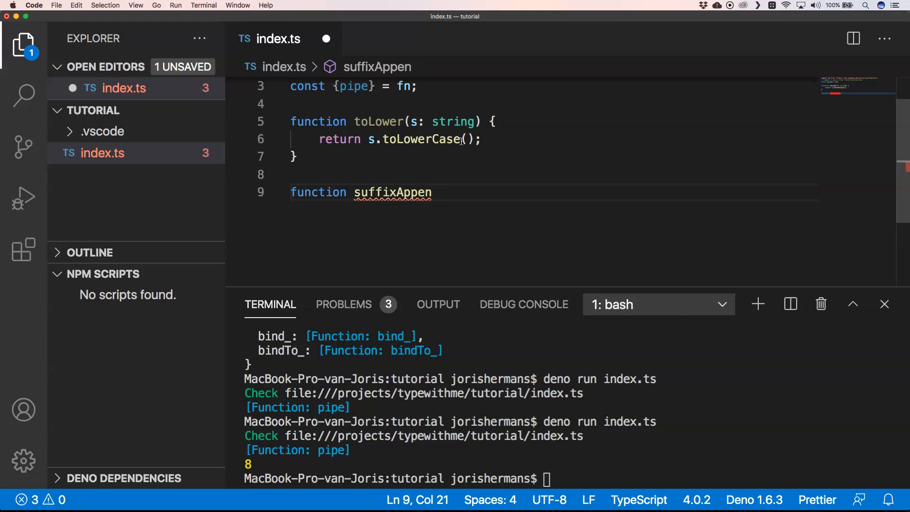
type("d()")
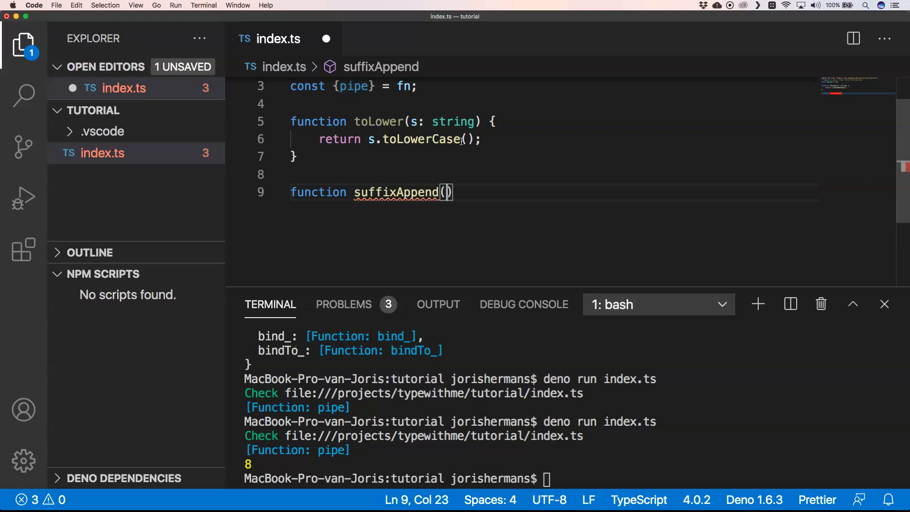
type("s:")
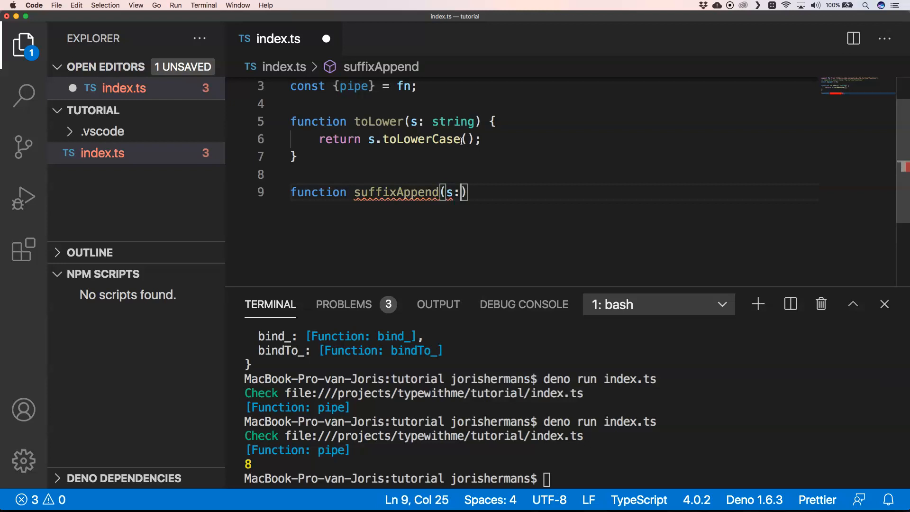
type("string")
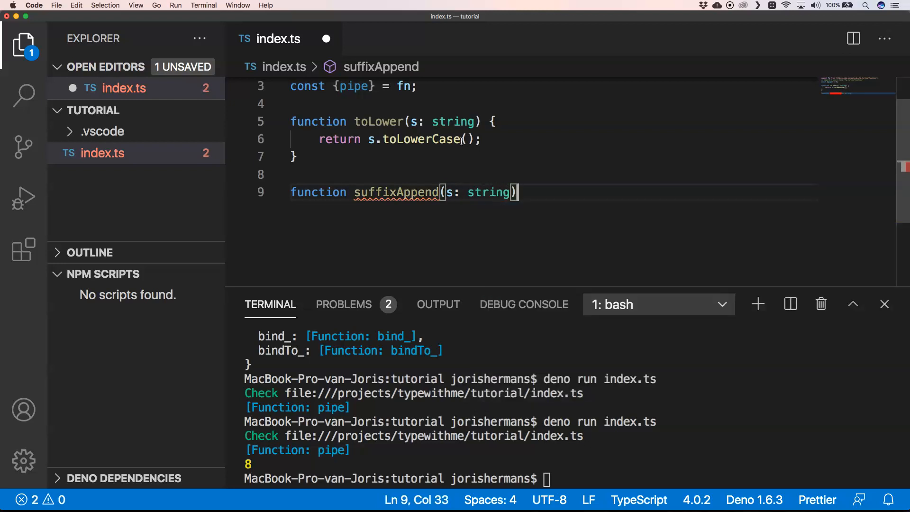
type("{")
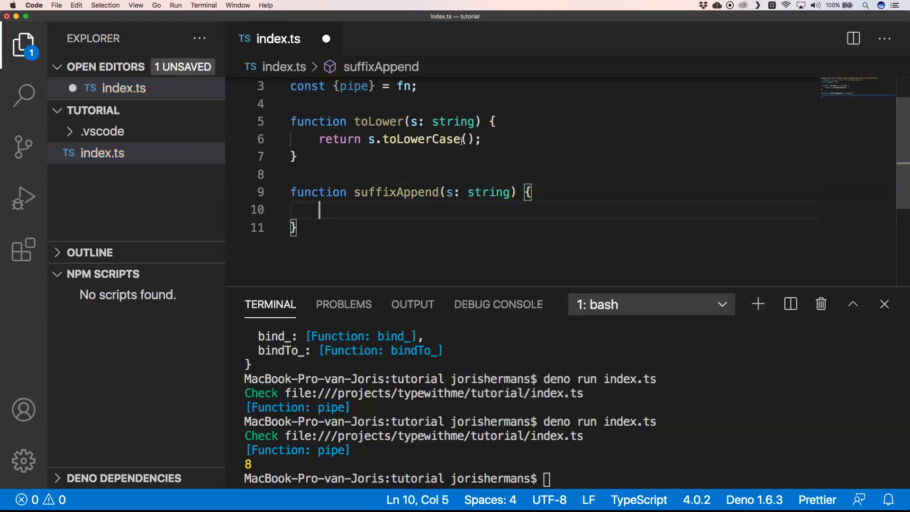
type("return")
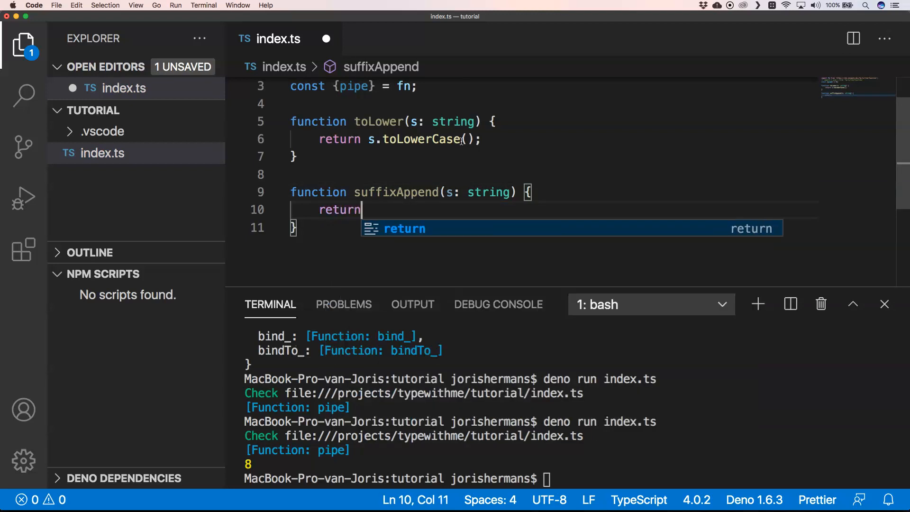
type("'suffix' + s;")
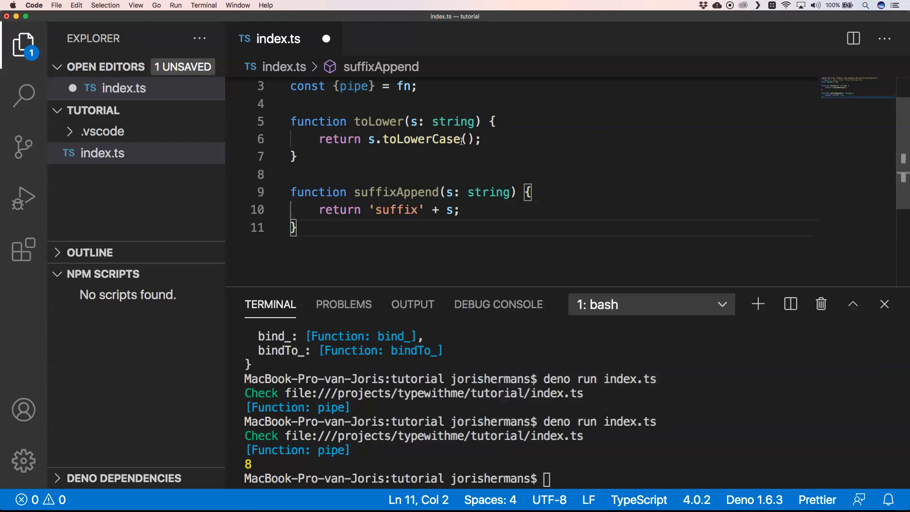
- Write const result = pipe('AweSome', toLower, suffixAppend);
type("const")
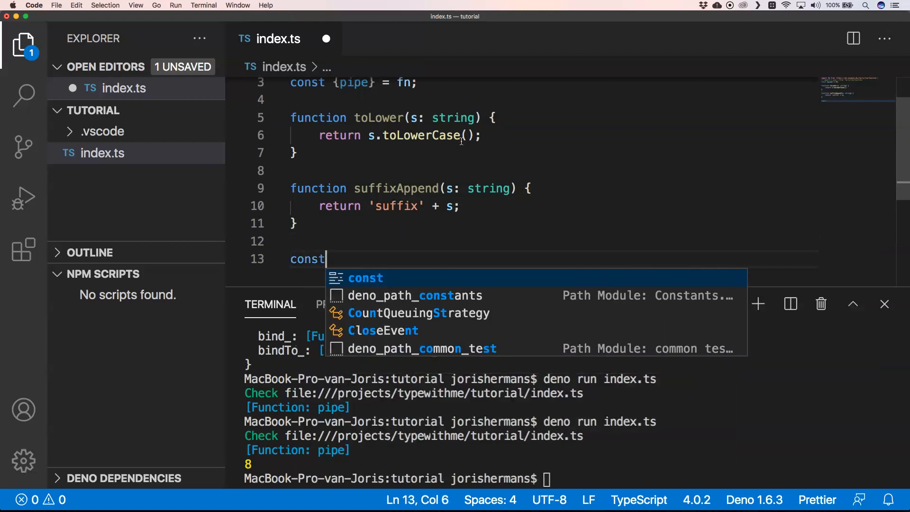
type("res")
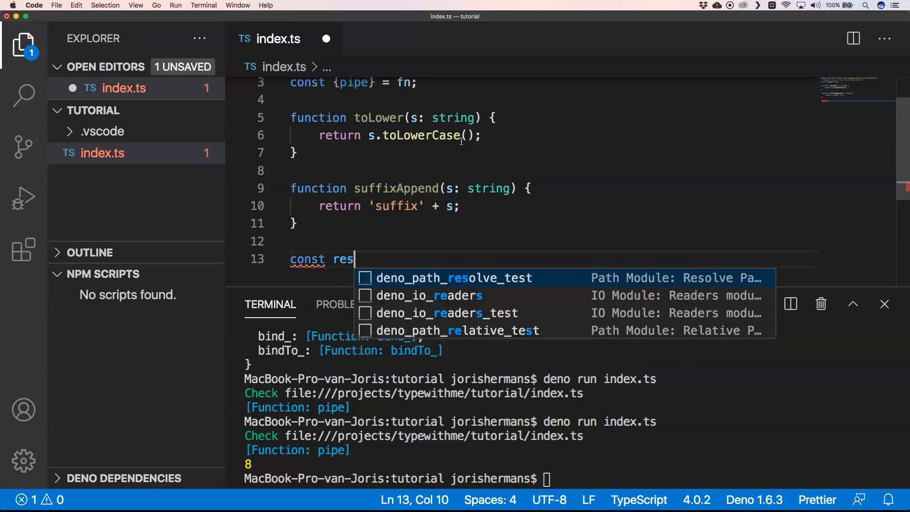
type("ult =")
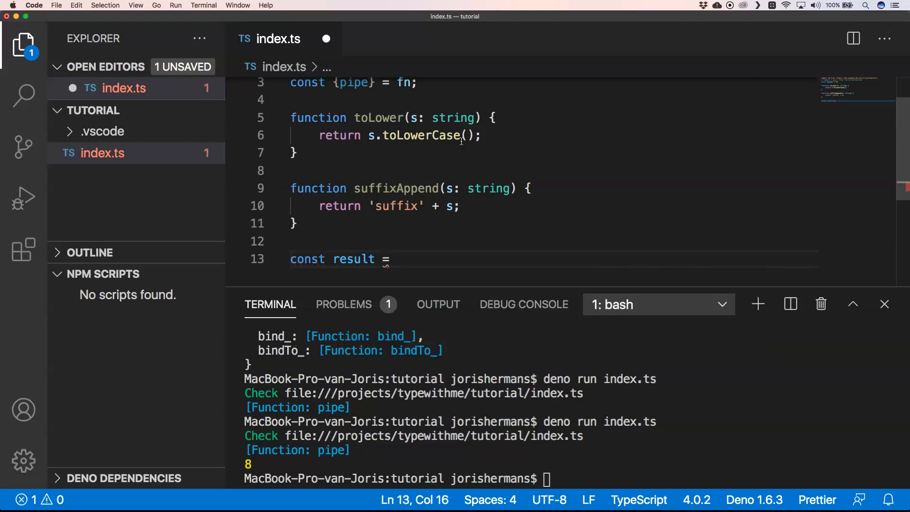
type("p")
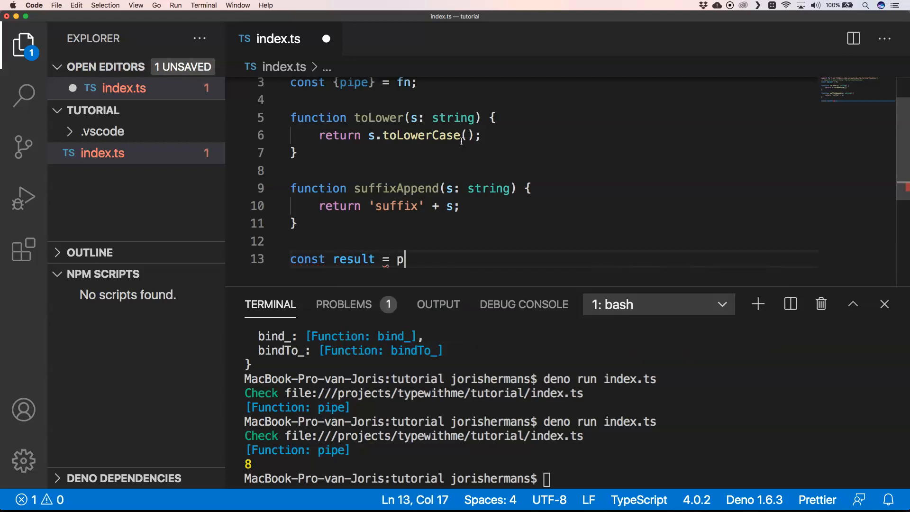
type("ipe()")
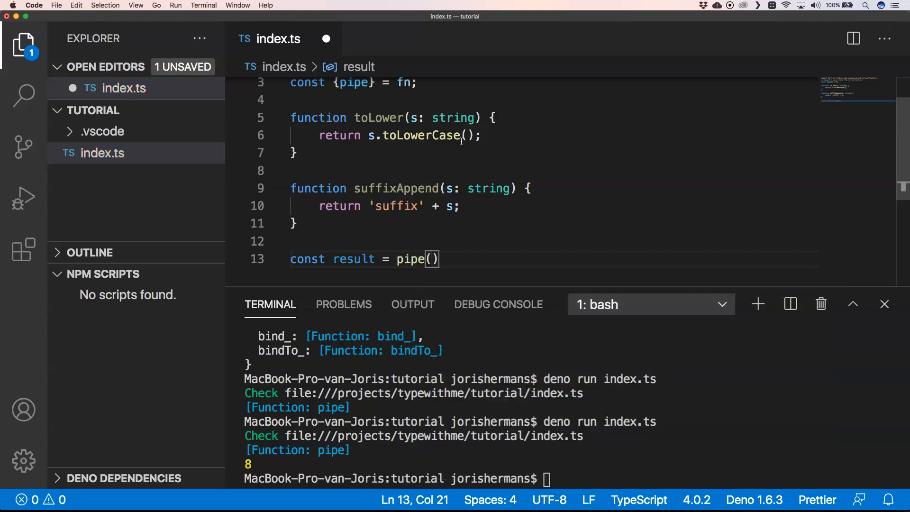
type("'aw'")
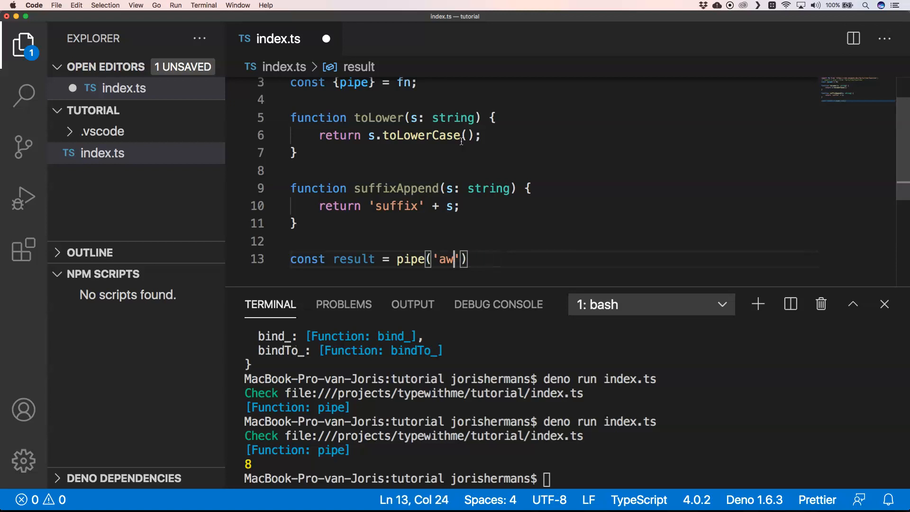
type("Awe")
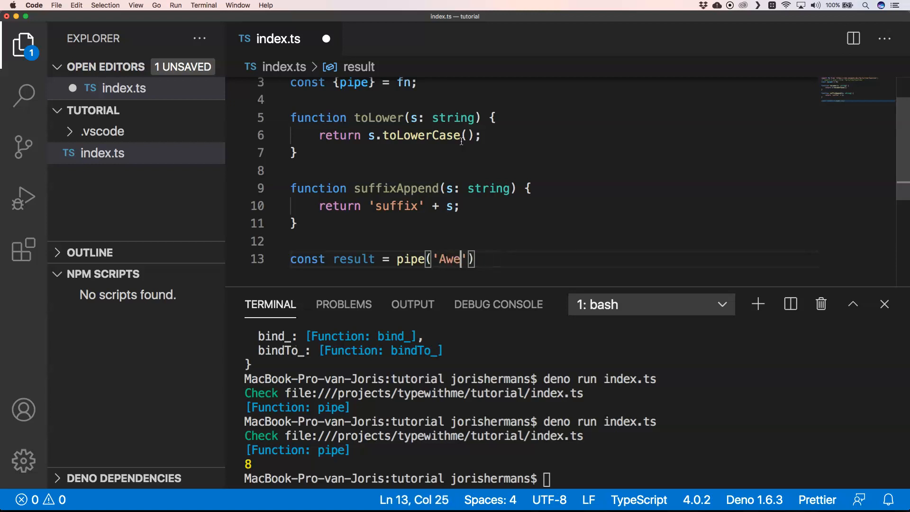
type("Some")
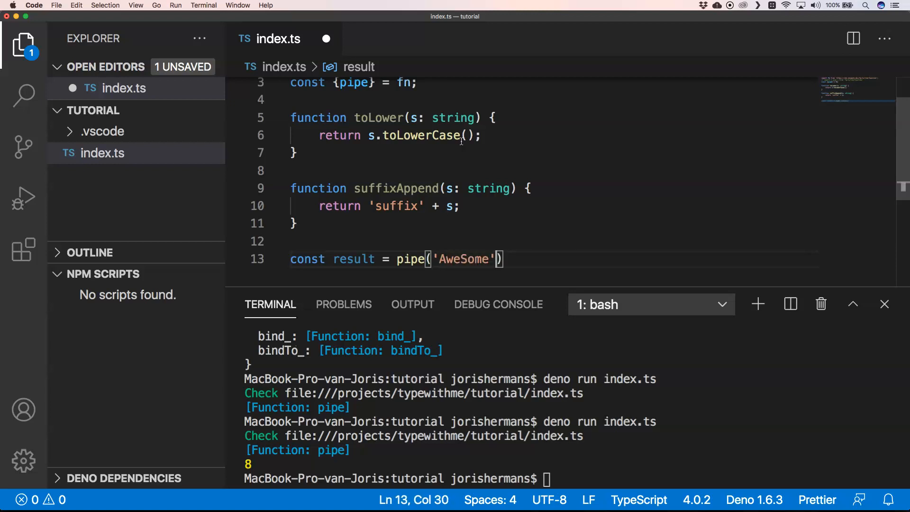
type(", toLower")
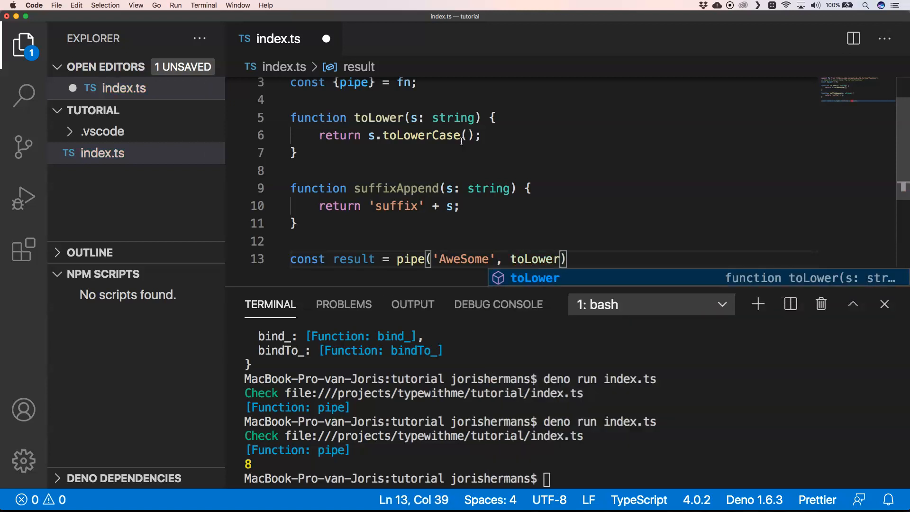
type(", suffix")
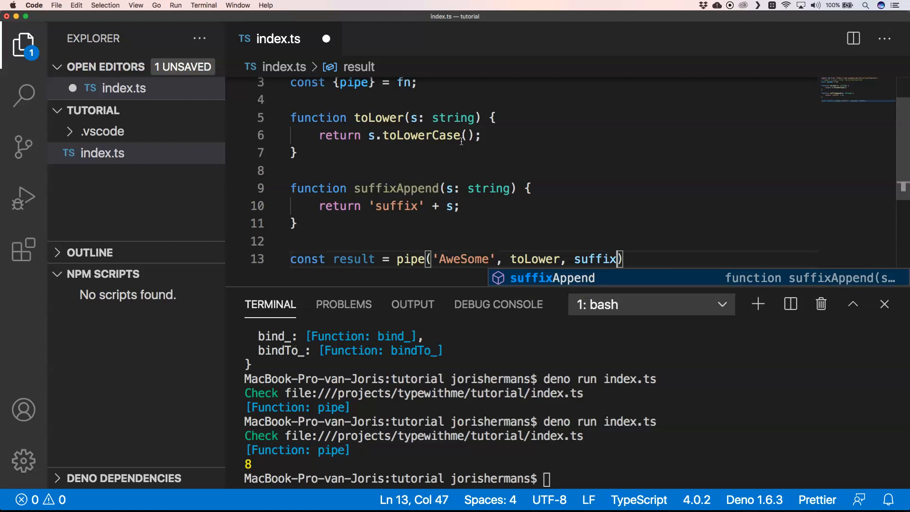
key("Tab")
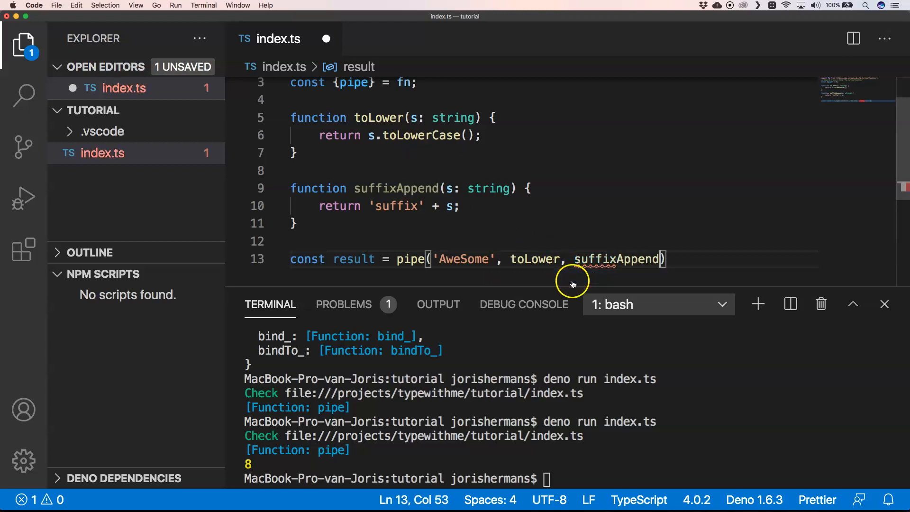
type(";")
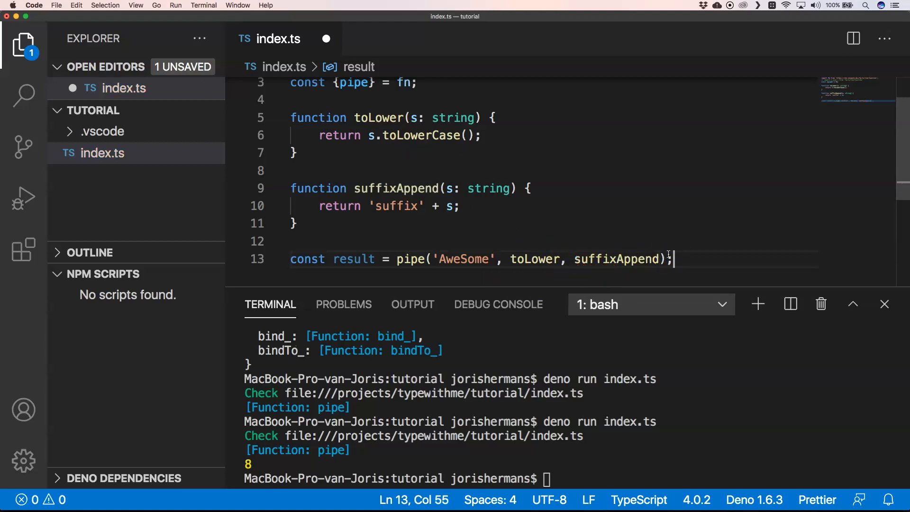
- Add console.log(result) below the pipe call
type("console")
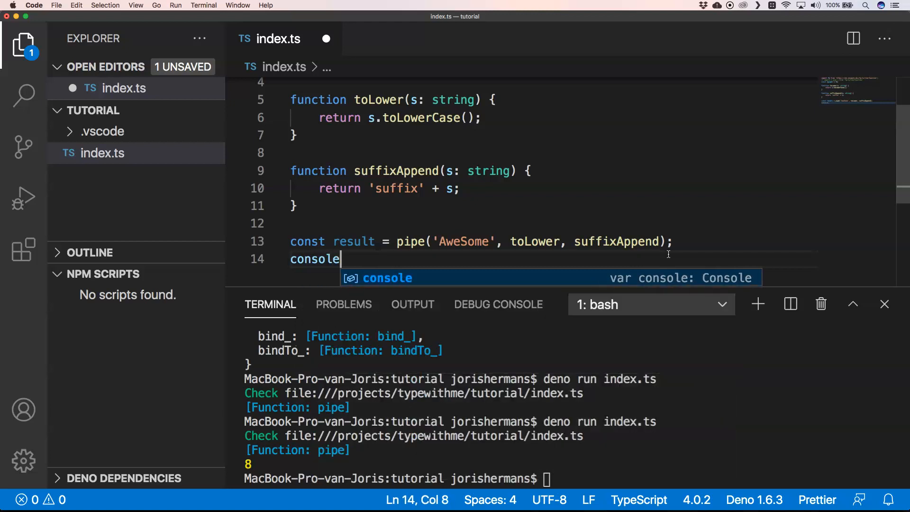
type(".log")
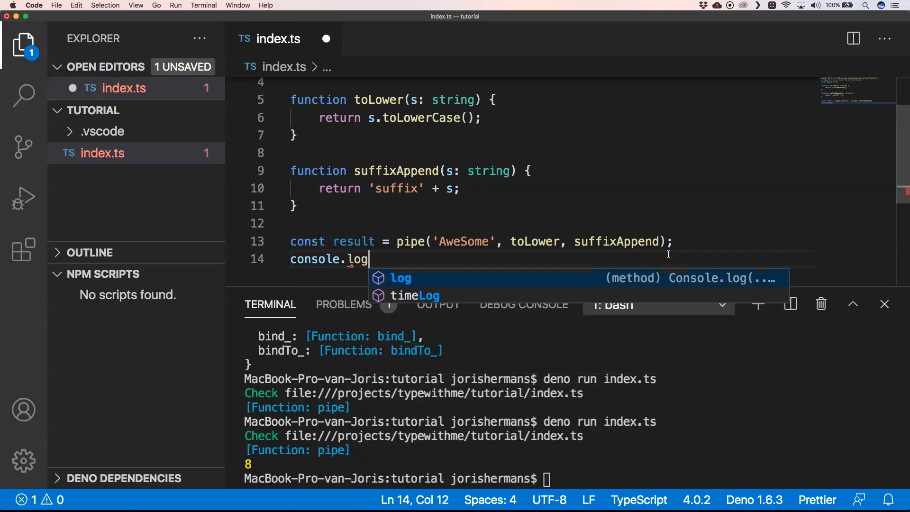
type("(result);")
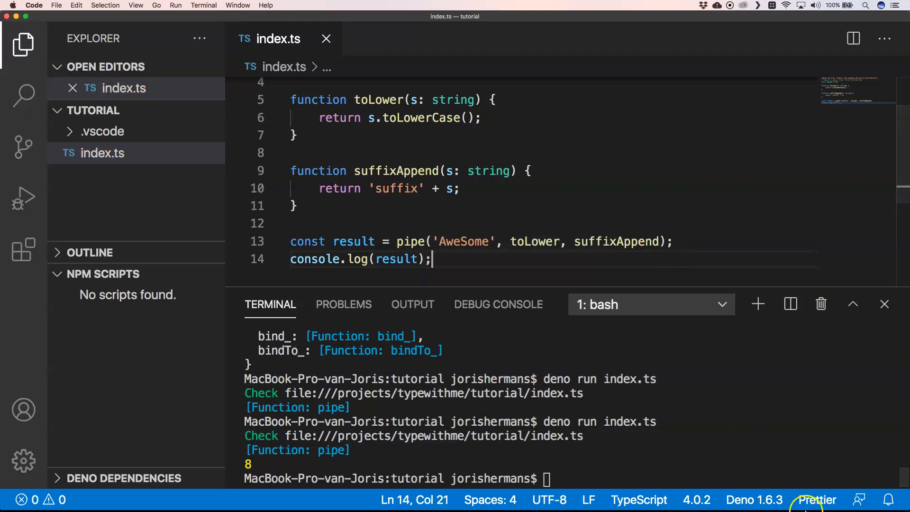
mouse_move(599, 347)
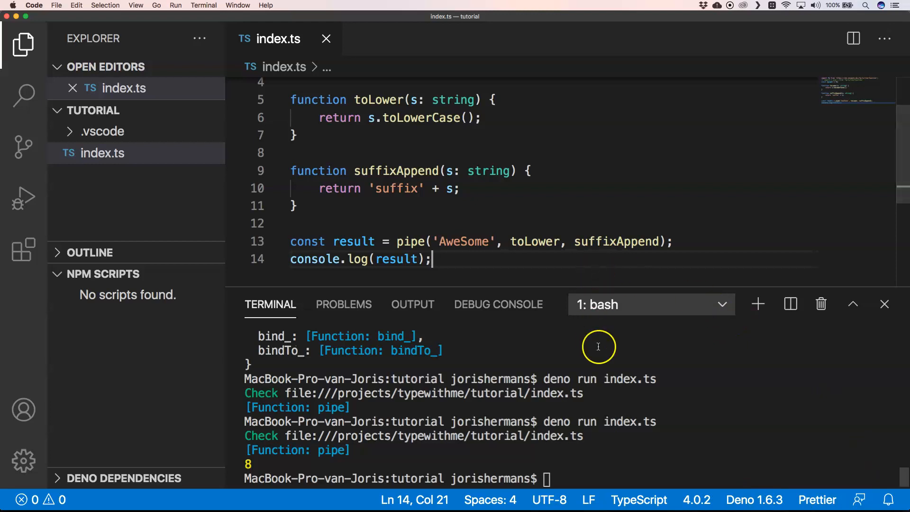
- Run the script (suffixawesome), add a second suffixAppend to the pipe, and rerun deno run index.ts
left_click(658, 242)
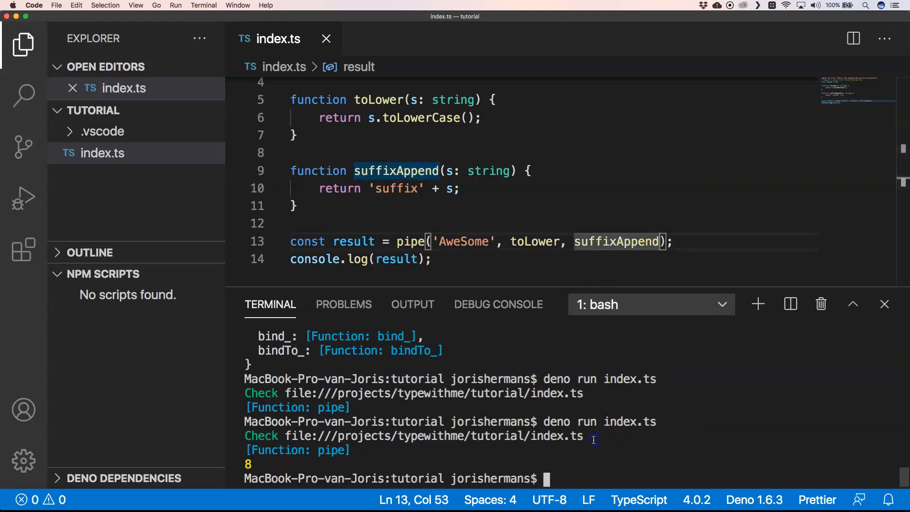
key("Enter")
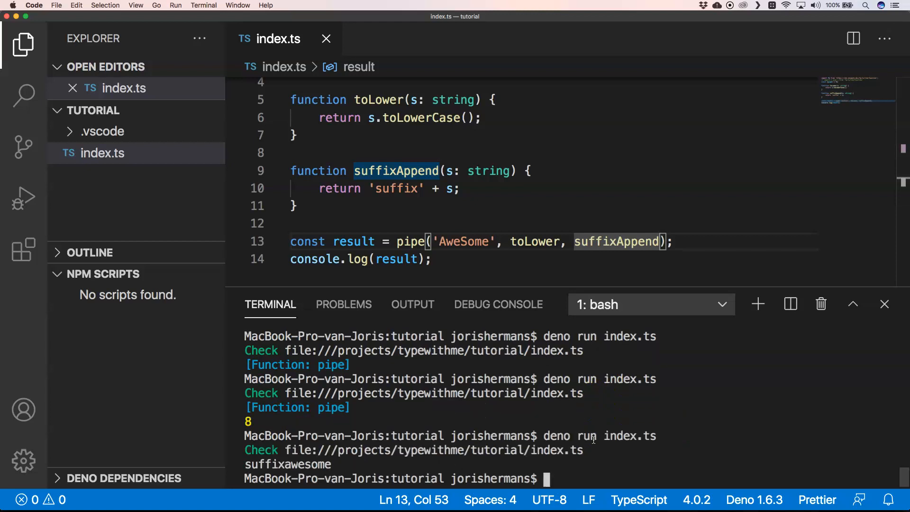
double_click(604, 242)
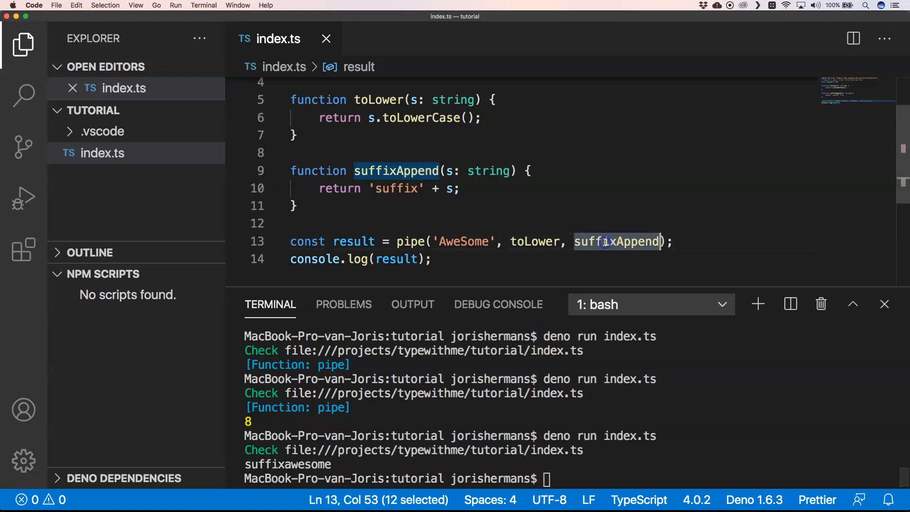
mouse_move(660, 242)
type(", ")
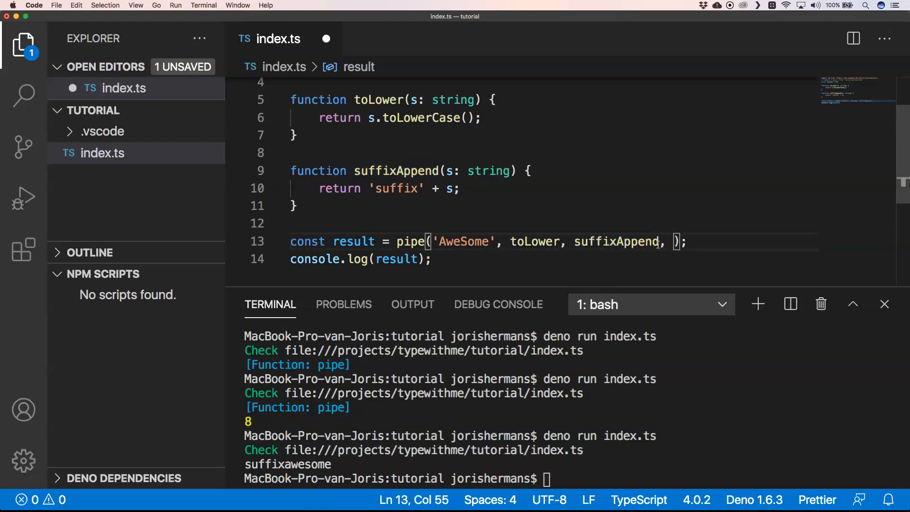
type("suffixAppend")
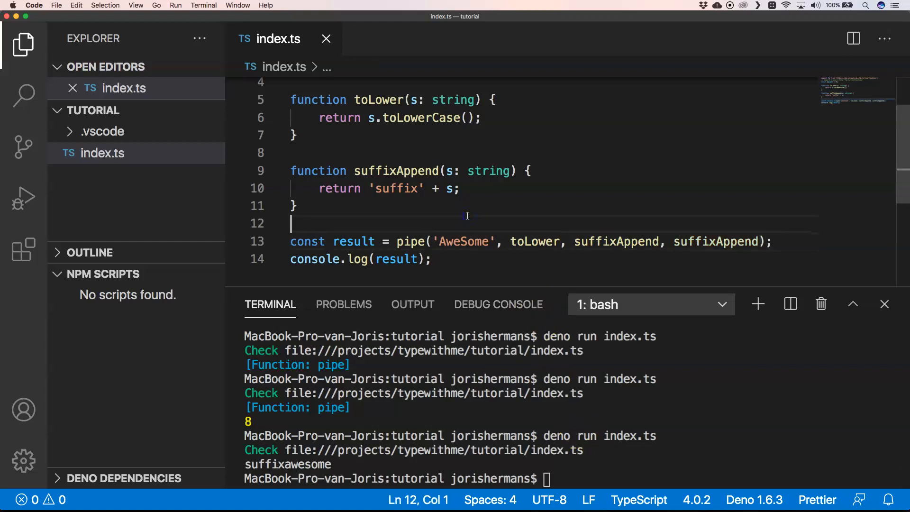
type("deno run index.ts")
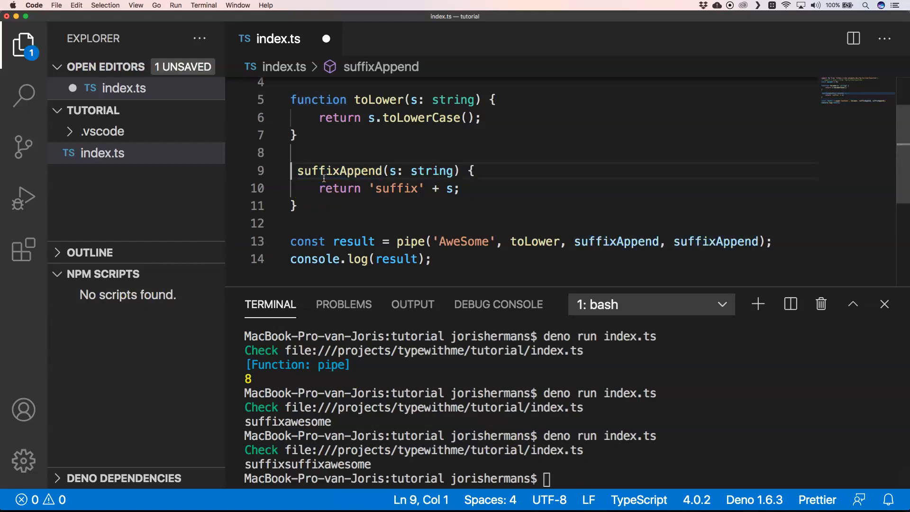
- Rewrite suffixAppend as curried arrow const suffix = (suffix) => (s) => suffix + s
type("const suffix =")
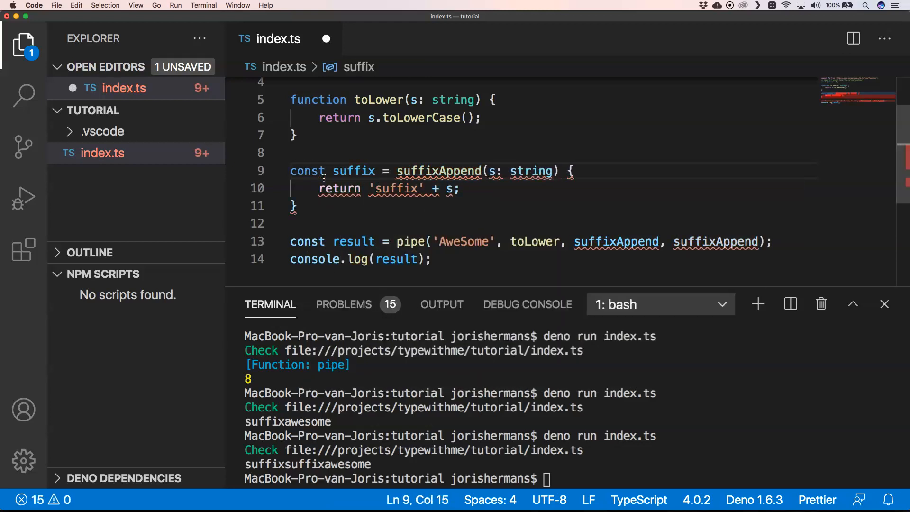
type("()")
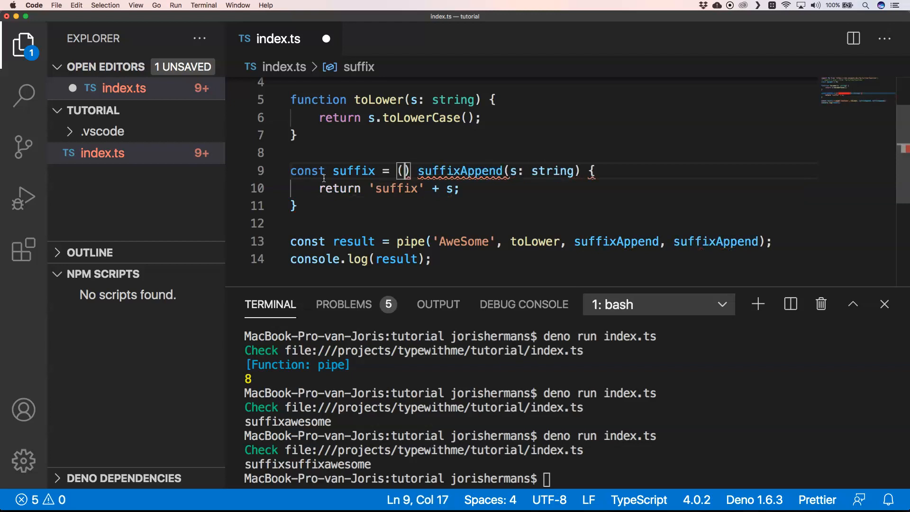
type("s")
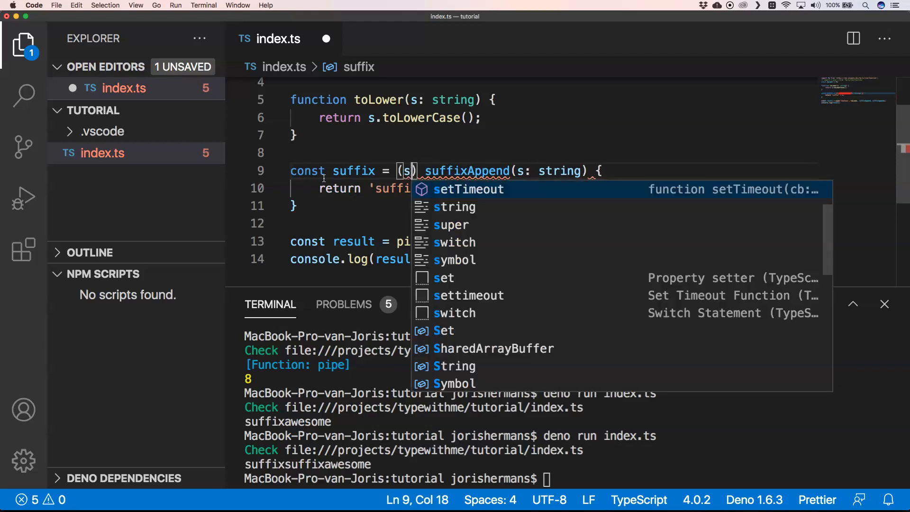
type("uffix")
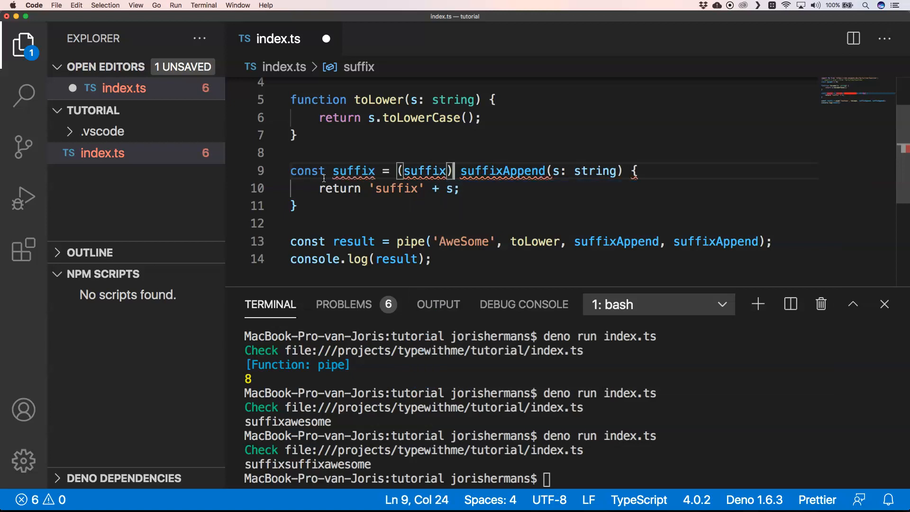
type("=>")
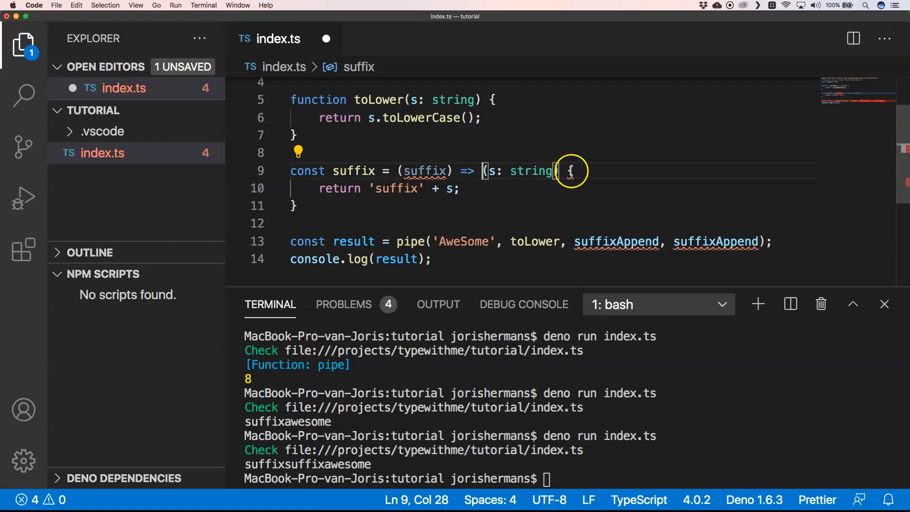
type("=>")
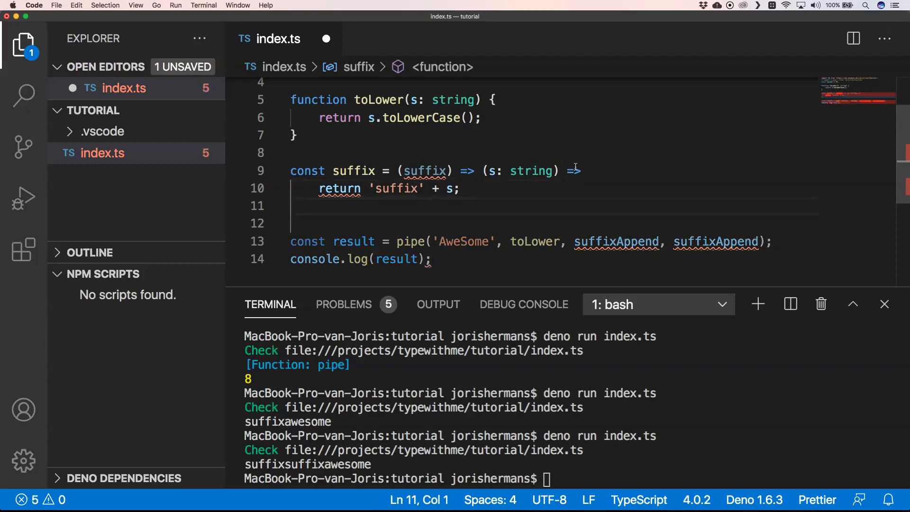
mouse_move(541, 129)
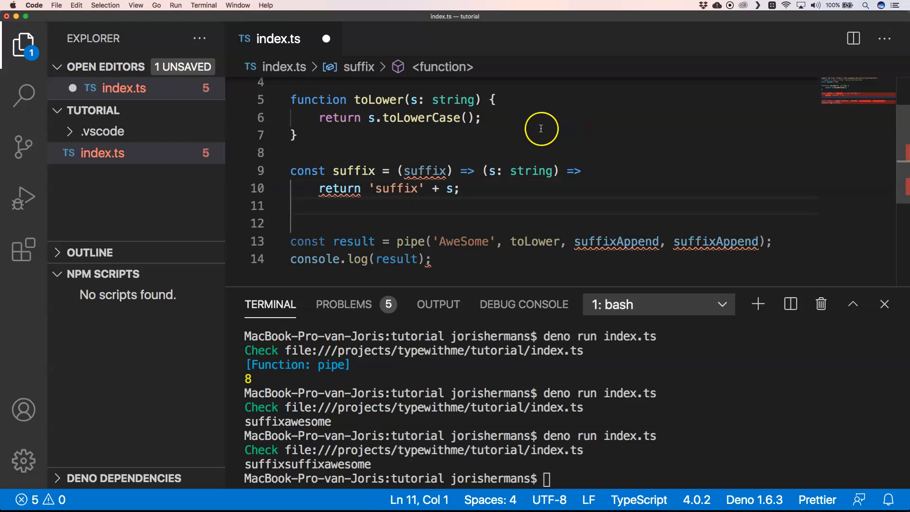
left_click(363, 188)
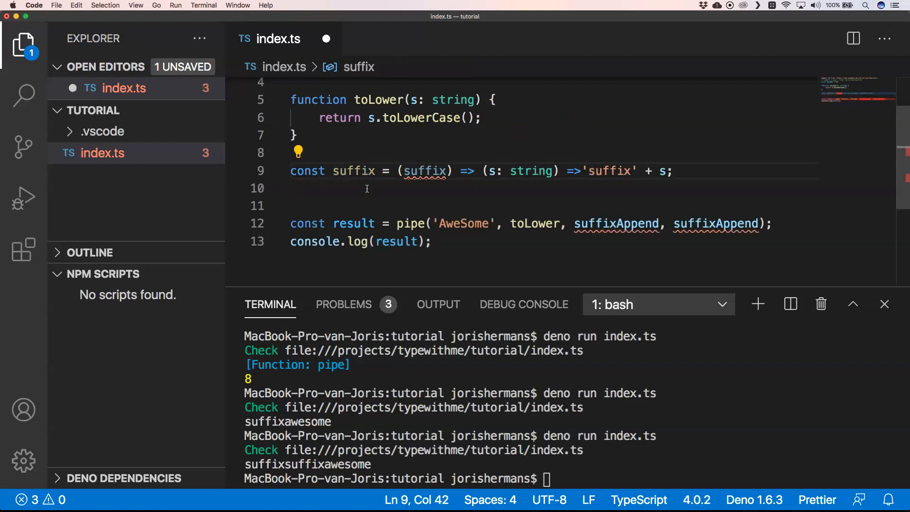
- Pipe through suffix('hello') and suffix('typewithme'), typing the suffix parameter as string
left_click(630, 171)
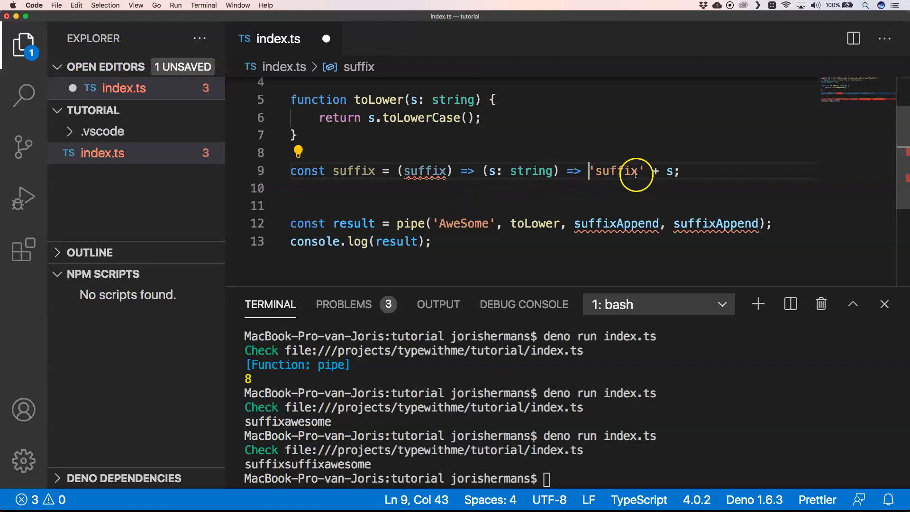
double_click(616, 171)
type("('he")
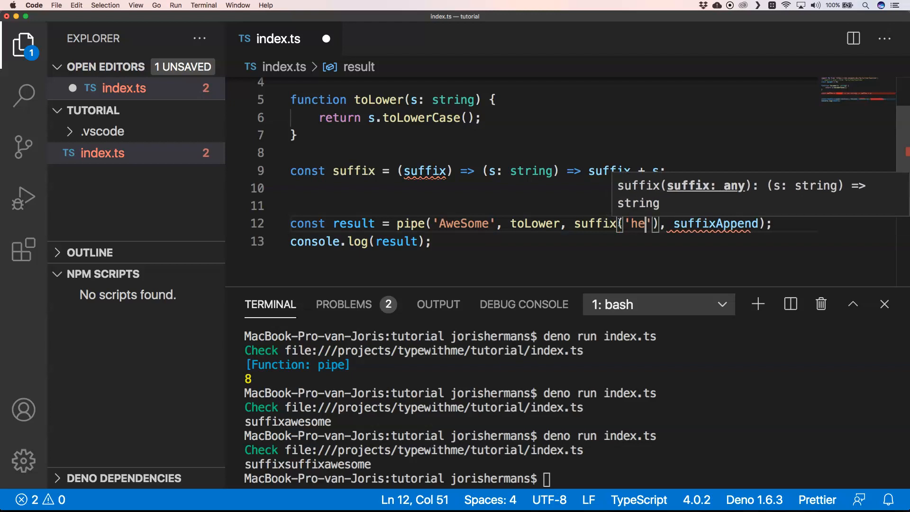
type("llo")
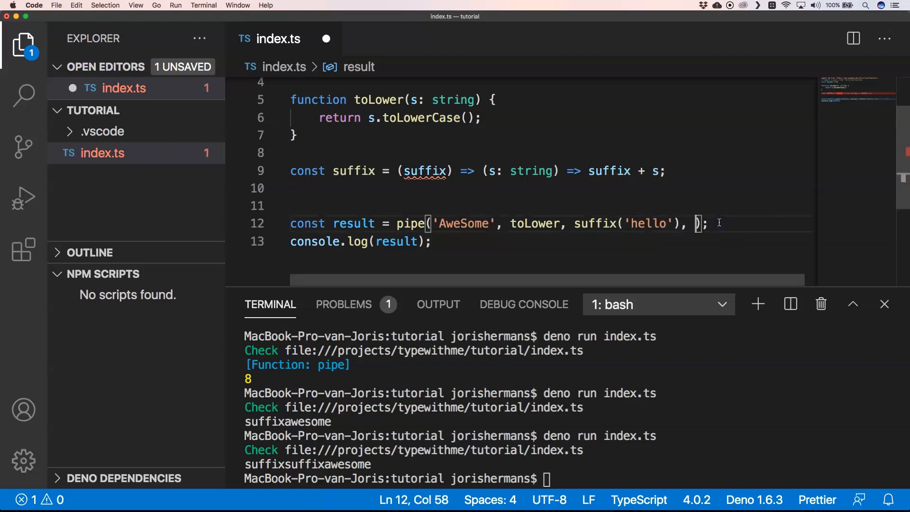
type("suffix()")
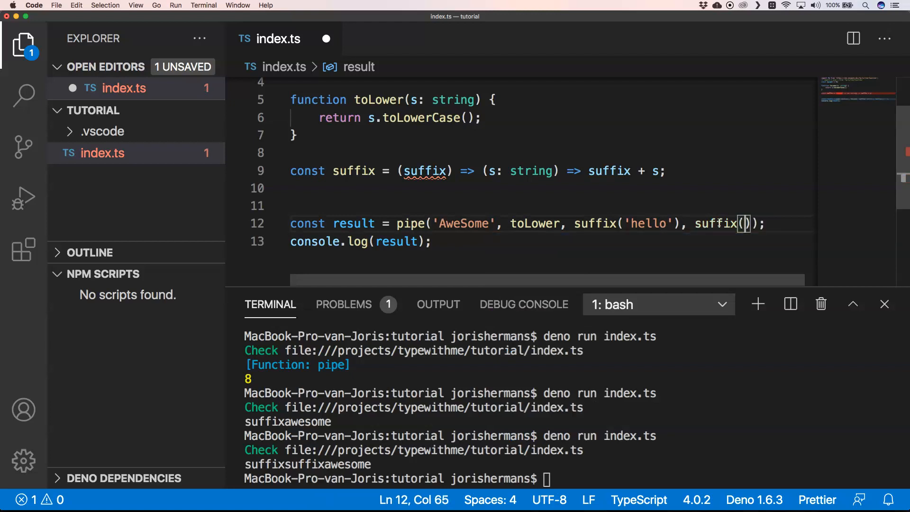
type("typewithme'")
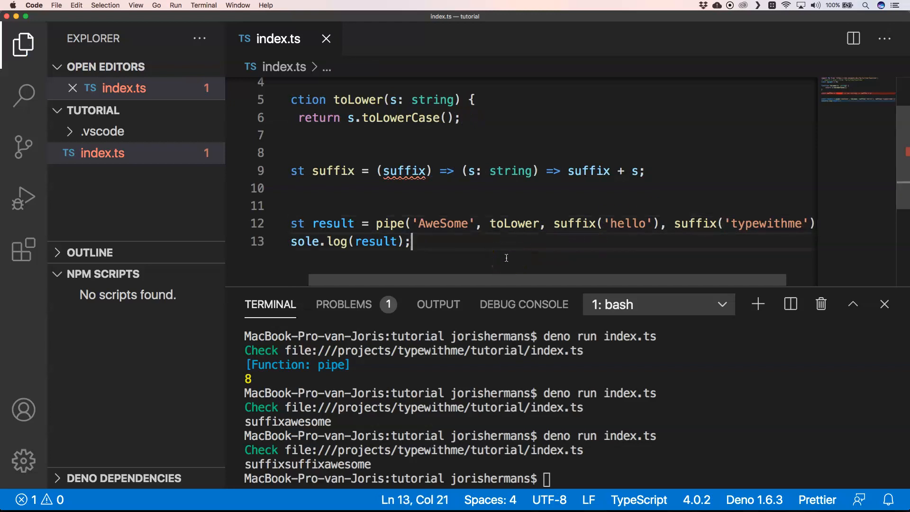
double_click(405, 171)
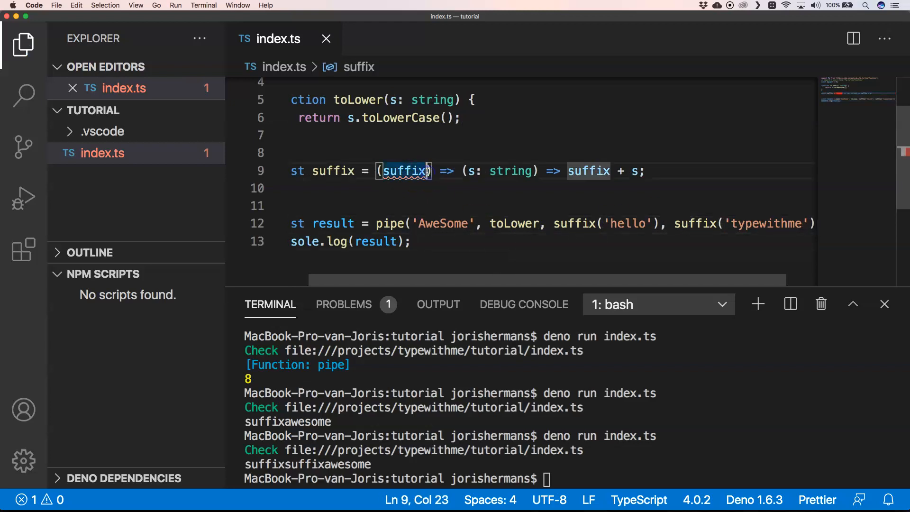
type(": string")
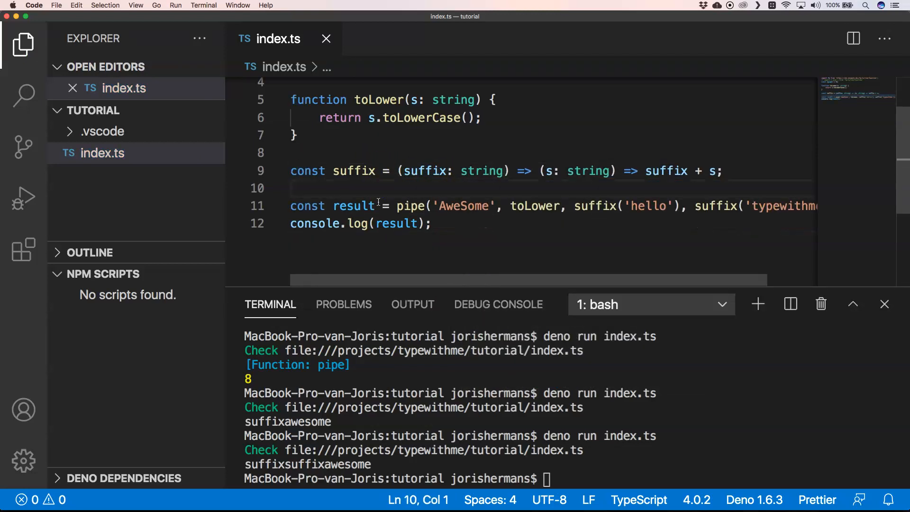
- Run index.ts with Deno in the terminal, printing typewithmehelloawesome
type("deno run index.ts")
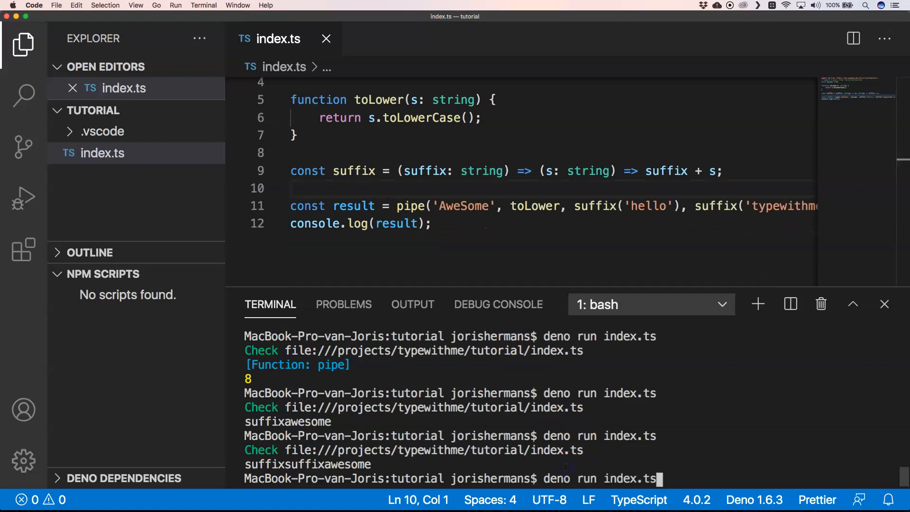
key("Enter")
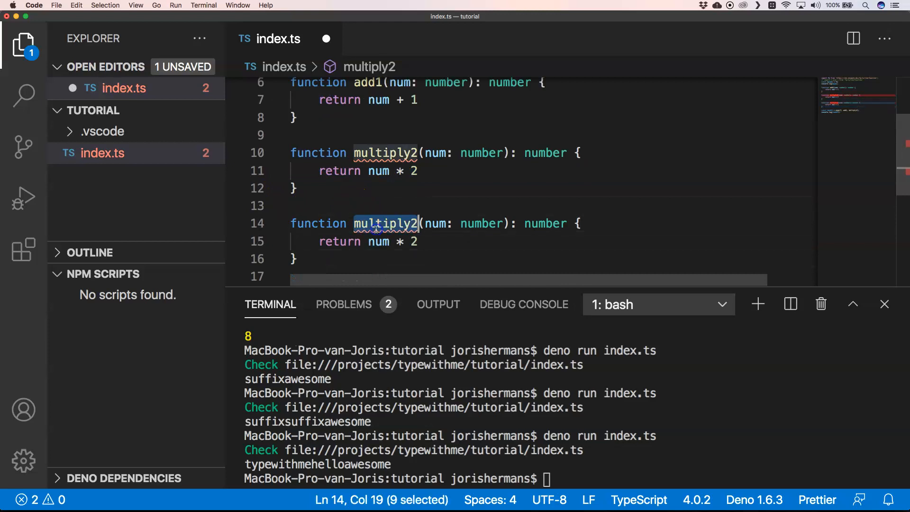
- Turn the multiply2 copy into toString with string return type, returning `${num}`
type("toString")
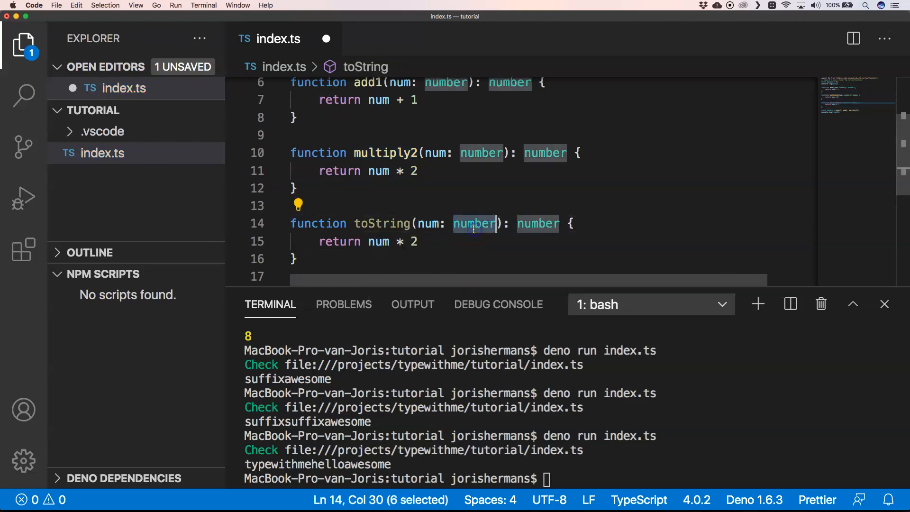
mouse_move(370, 242)
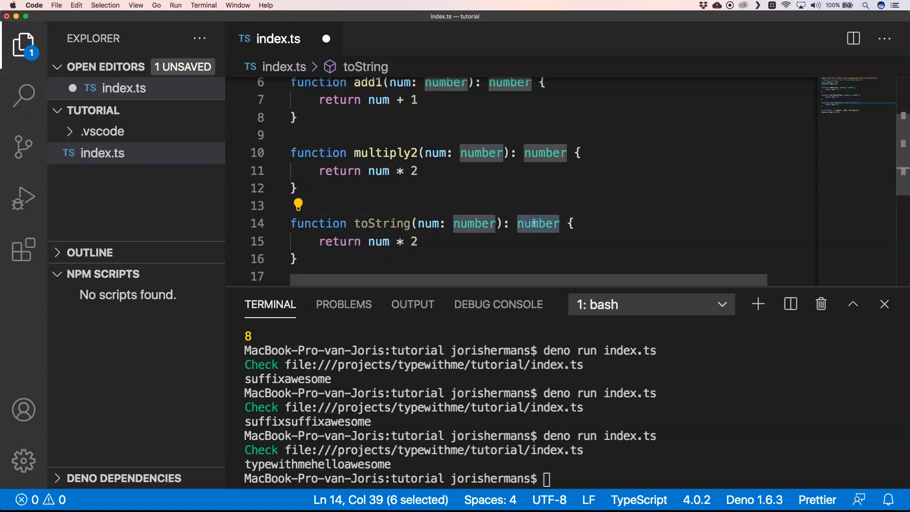
type("string")
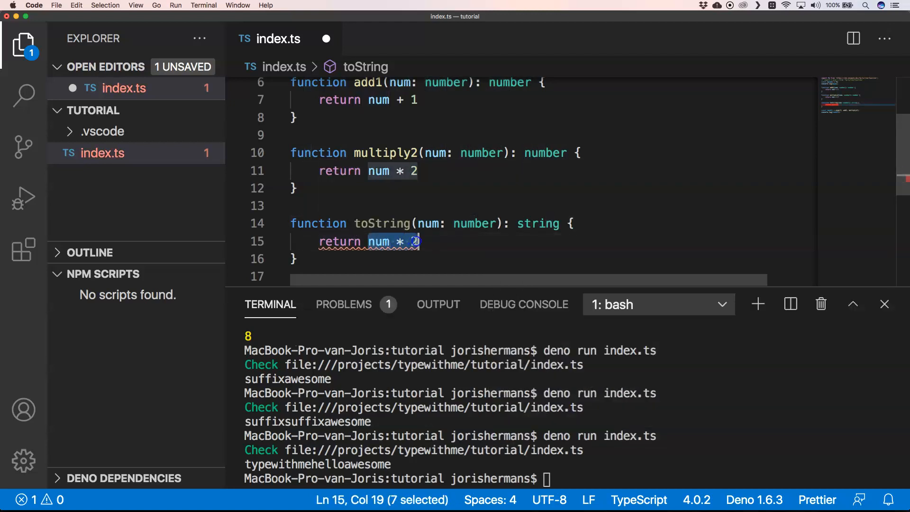
type("$")
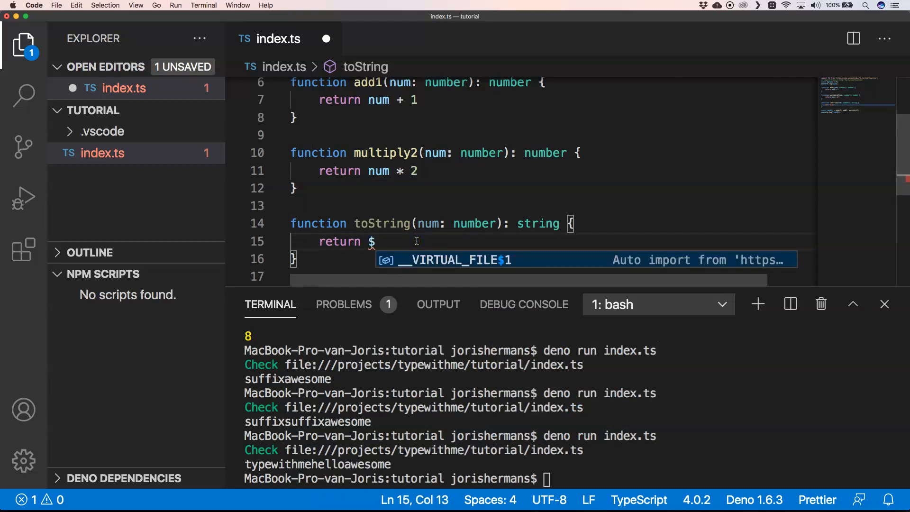
type("{}")
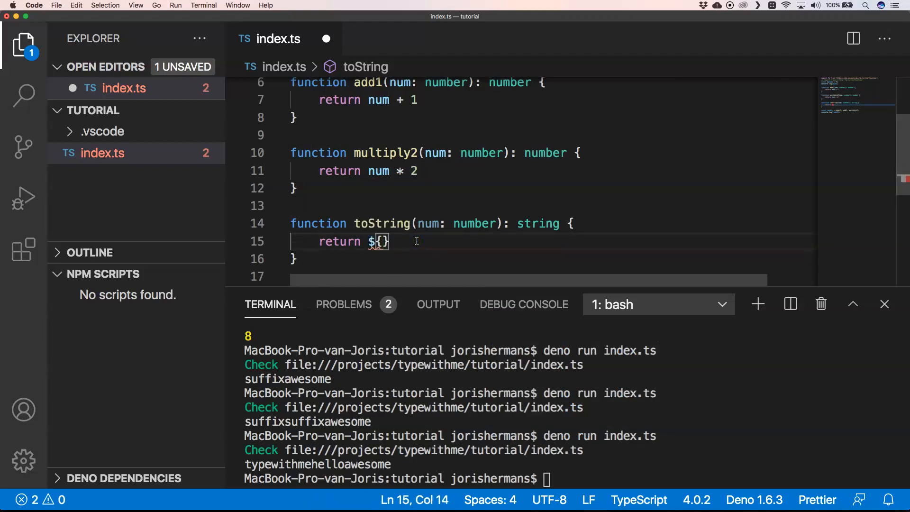
type("`")
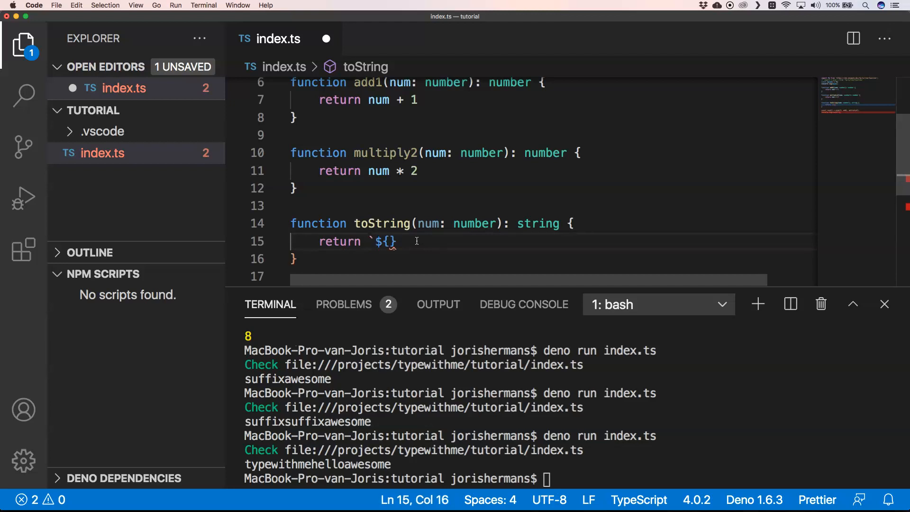
type("`")
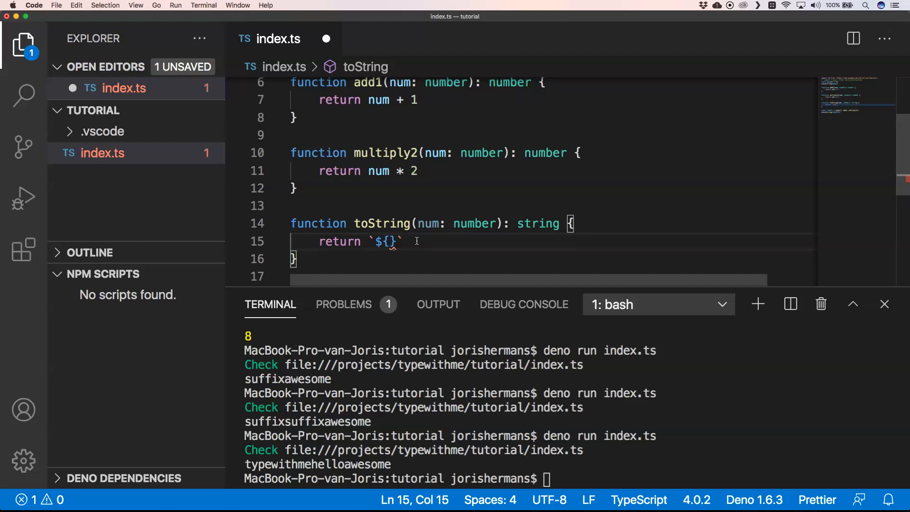
type("num")
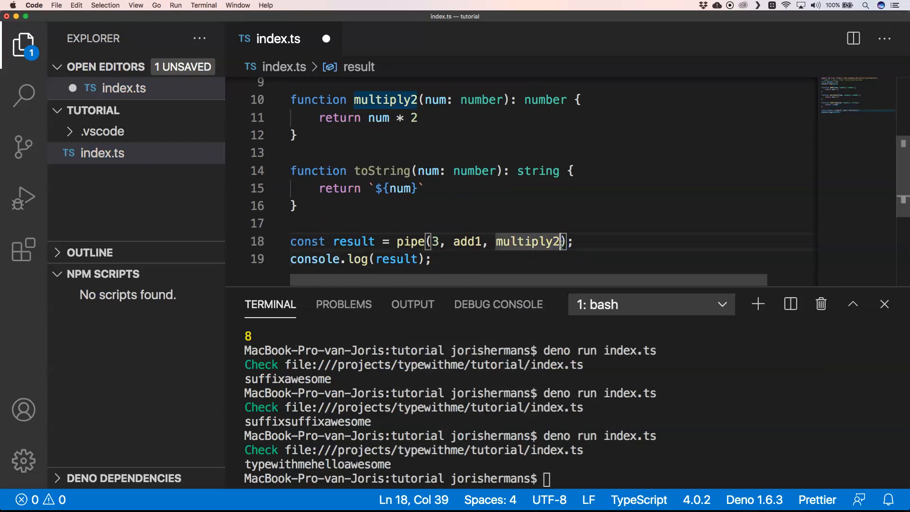
- Append toString to the pipe call, rerun to print 8, and start adding flow
type(", toString")
left_click(573, 479)
type("deno run index.ts")
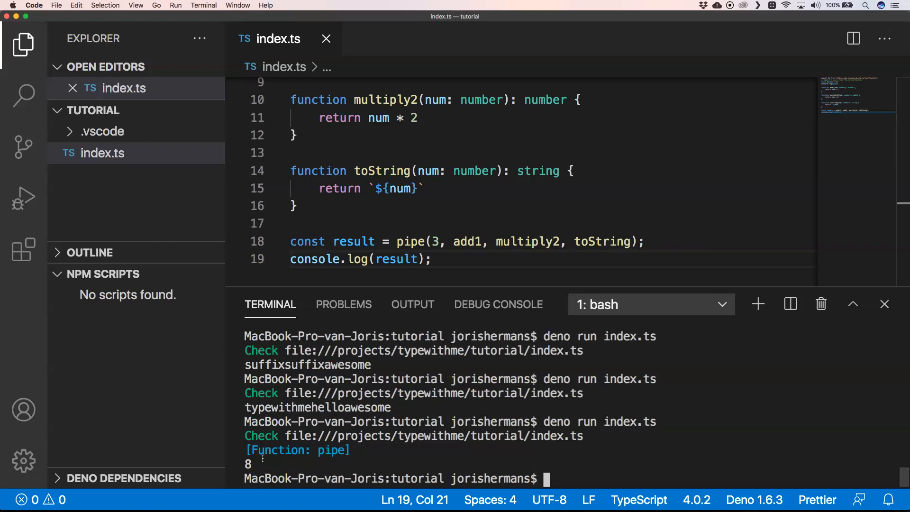
left_click(434, 260)
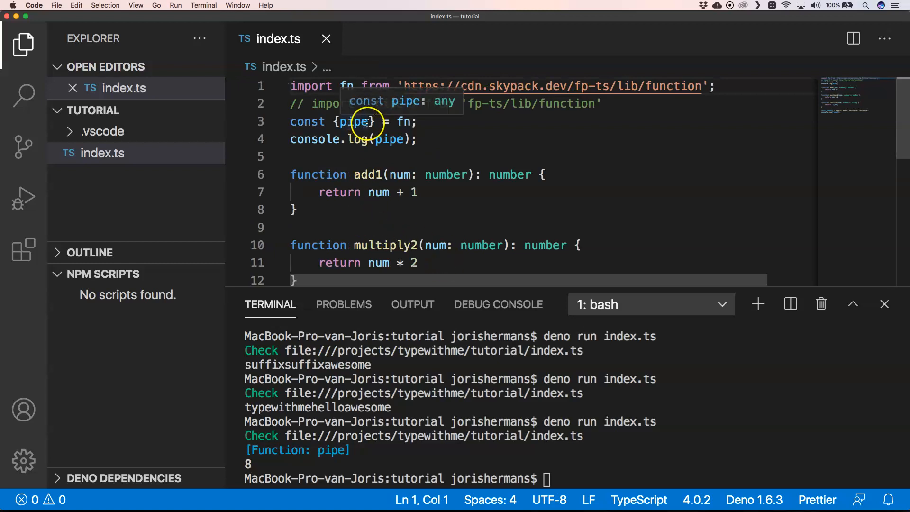
type(", fl")
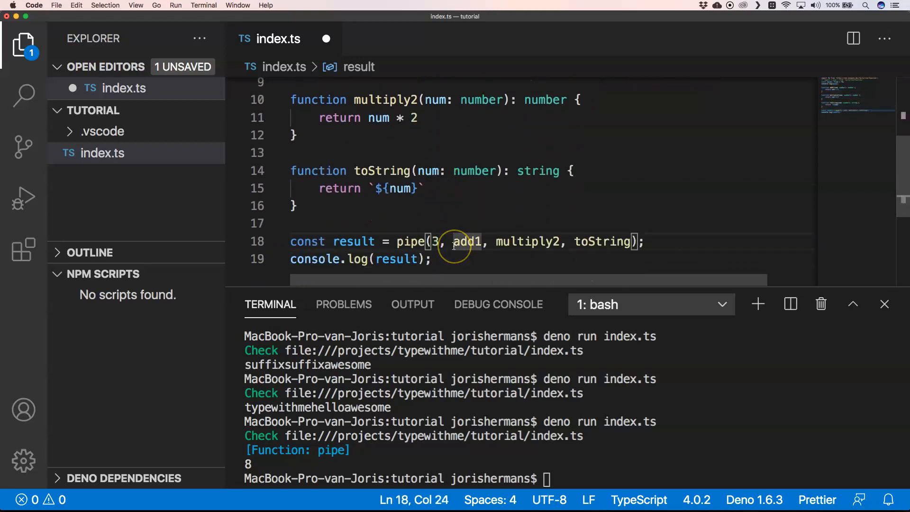
- Wrap add1, multiply2, toString in flow inside pipe, then rerun with Deno printing 8
type("flow(")
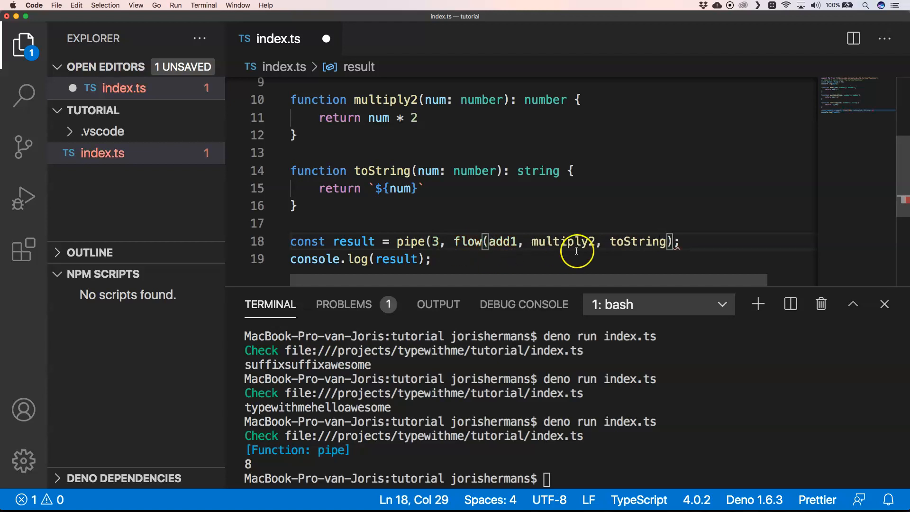
double_click(637, 242)
type(")")
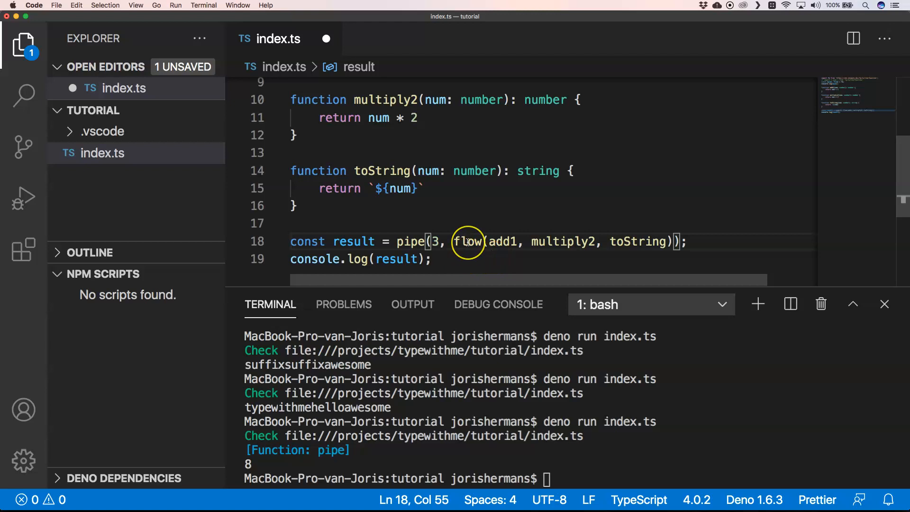
left_click(469, 242)
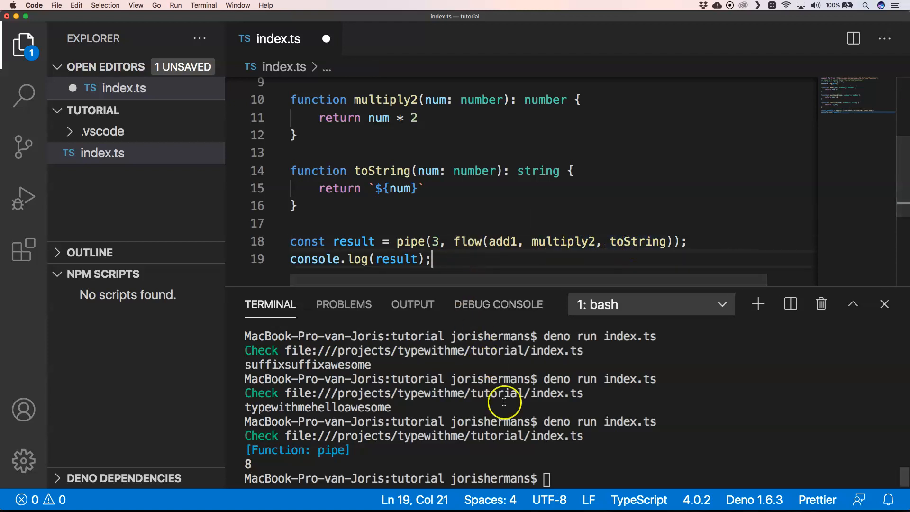
type("deno run index.ts")
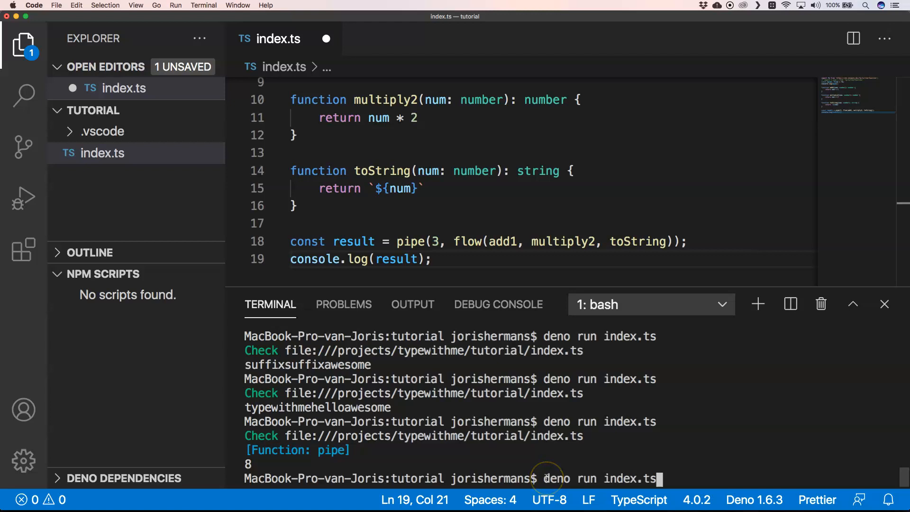
key("Enter")
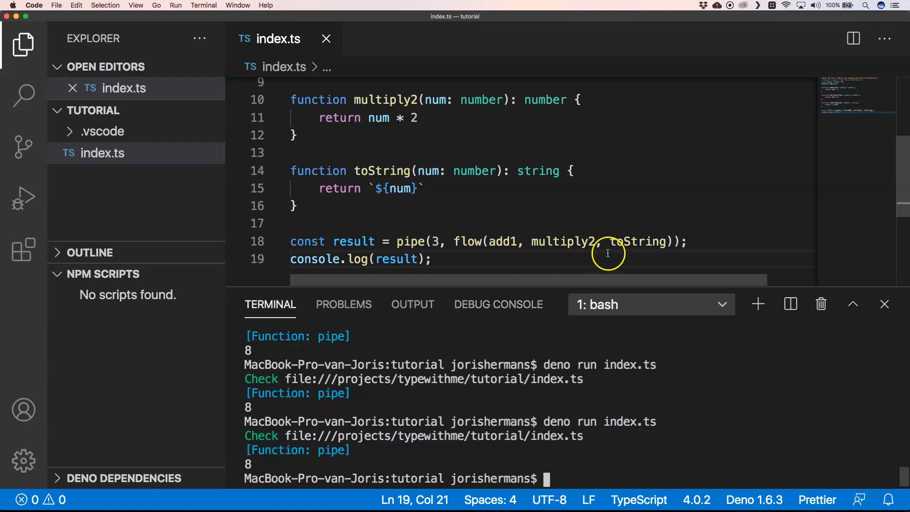
- Copy the pipe line below as result2 = flow(add1, multiply2, toString)(3)
key("Enter")
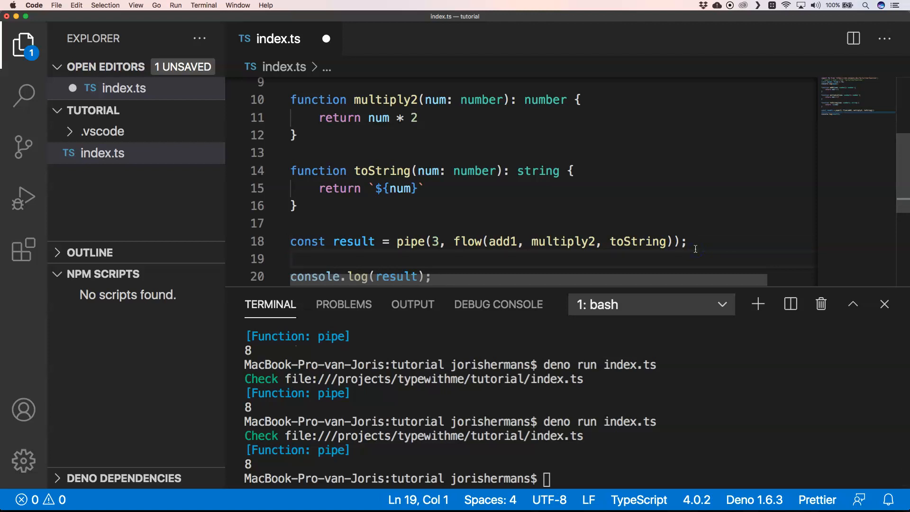
left_click_drag(356, 241, 685, 241)
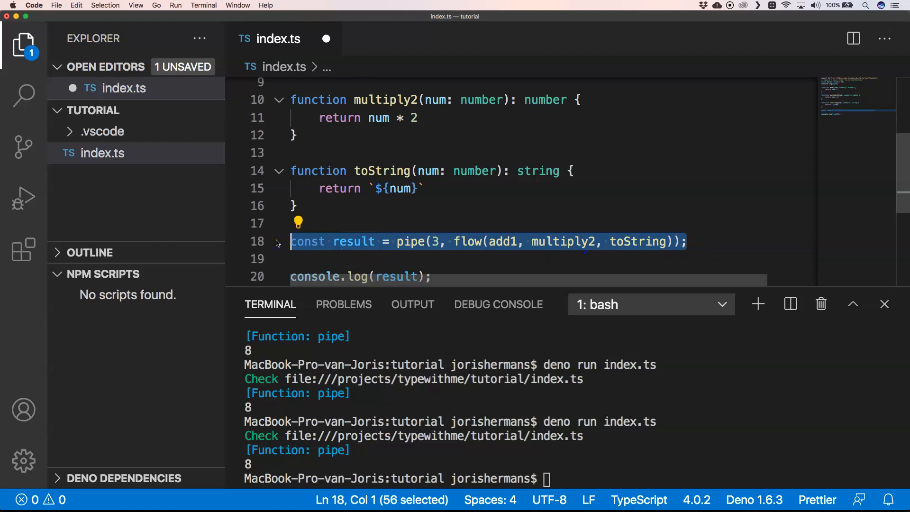
left_click(300, 259)
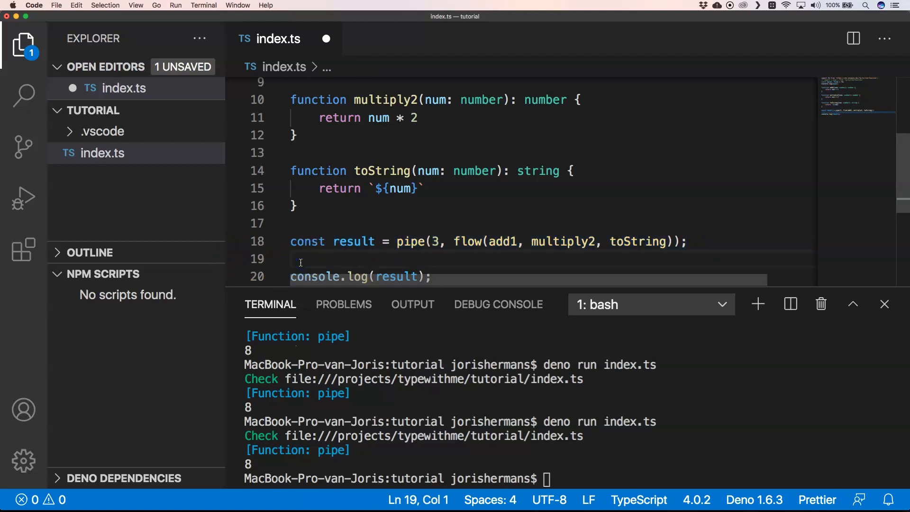
type("const result = pipe(3, flow(add1, multiply2, toString));")
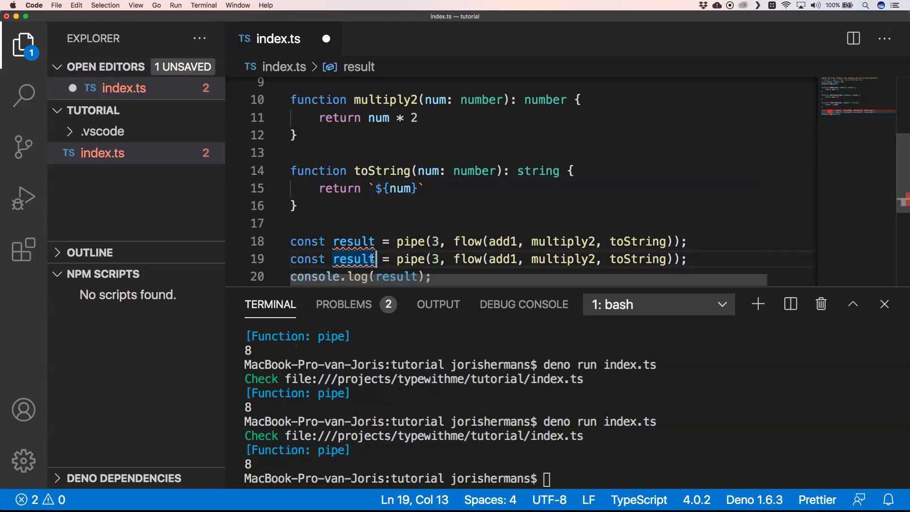
type("2")
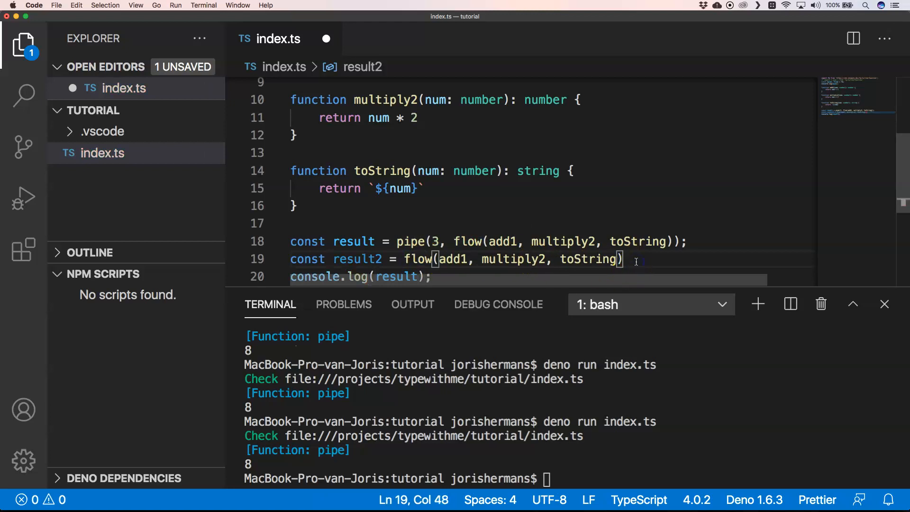
type("(3)")
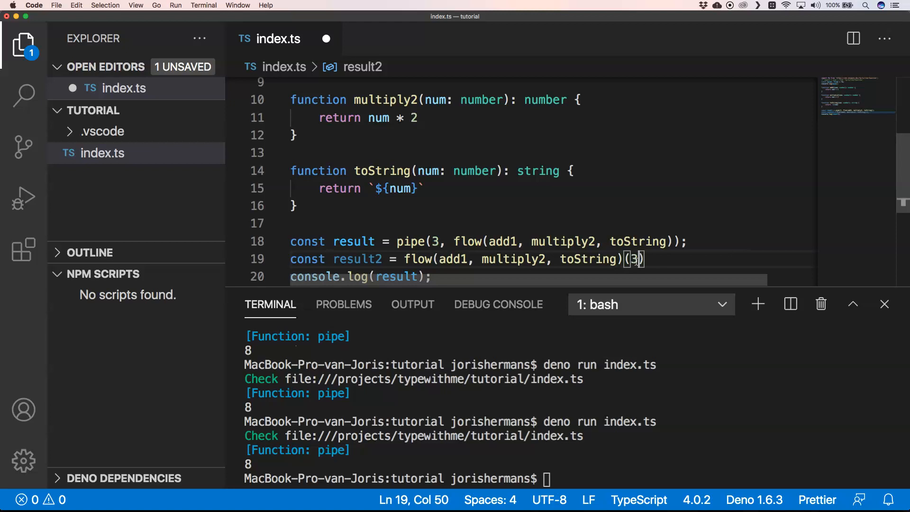
key("Right")
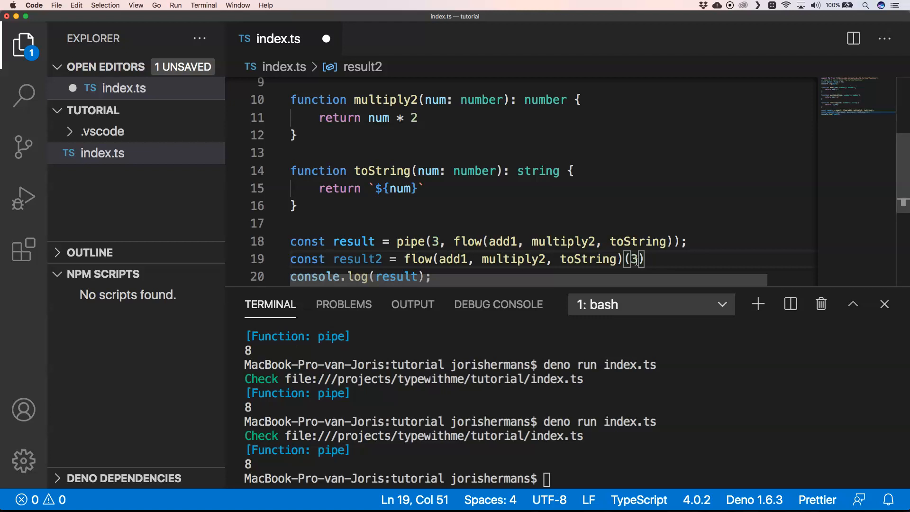
mouse_move(418, 260)
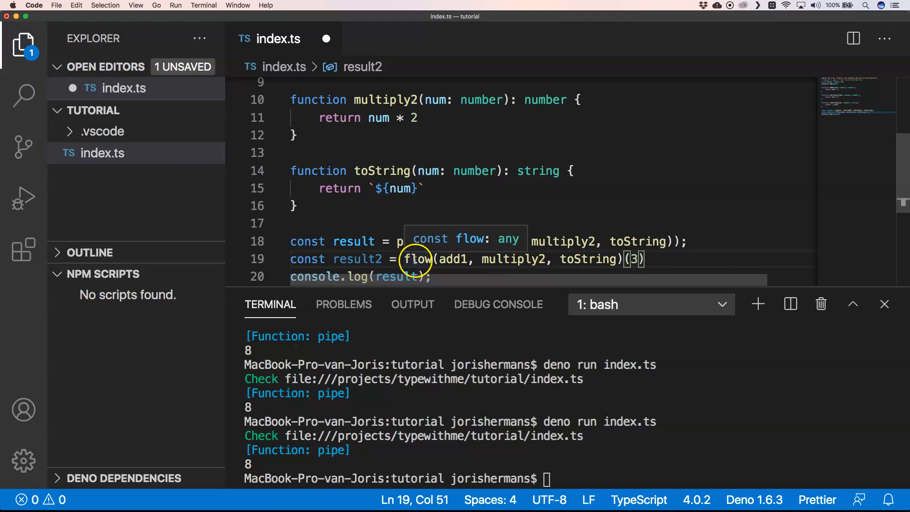
mouse_move(581, 260)
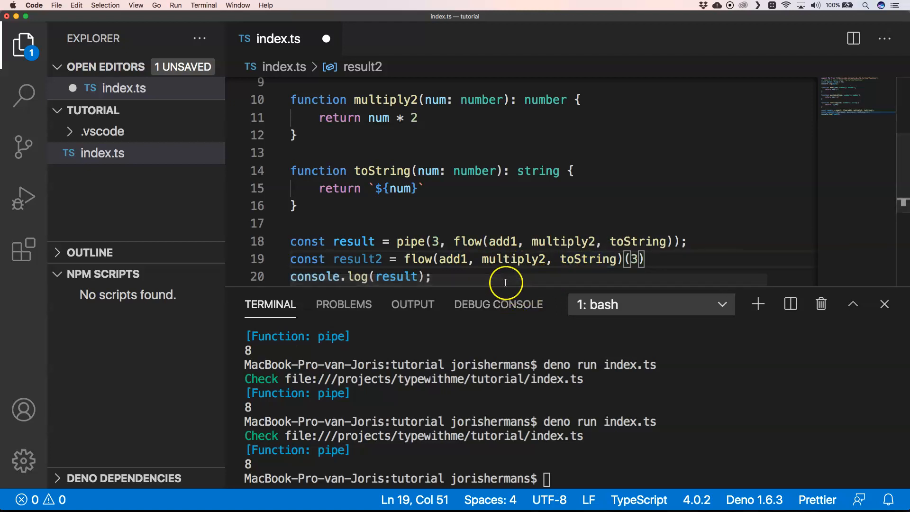
mouse_move(623, 271)
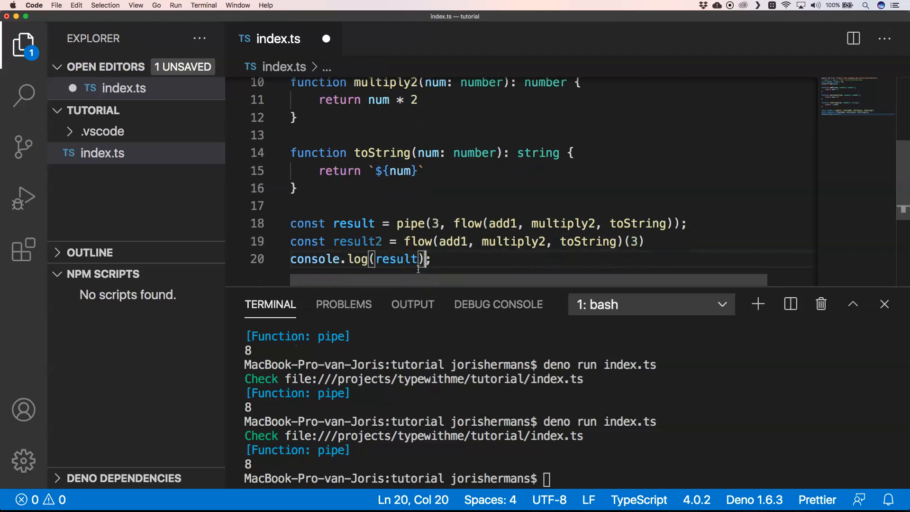
- Log result2 alongside result and rerun with Deno, printing 8 8
type(",")
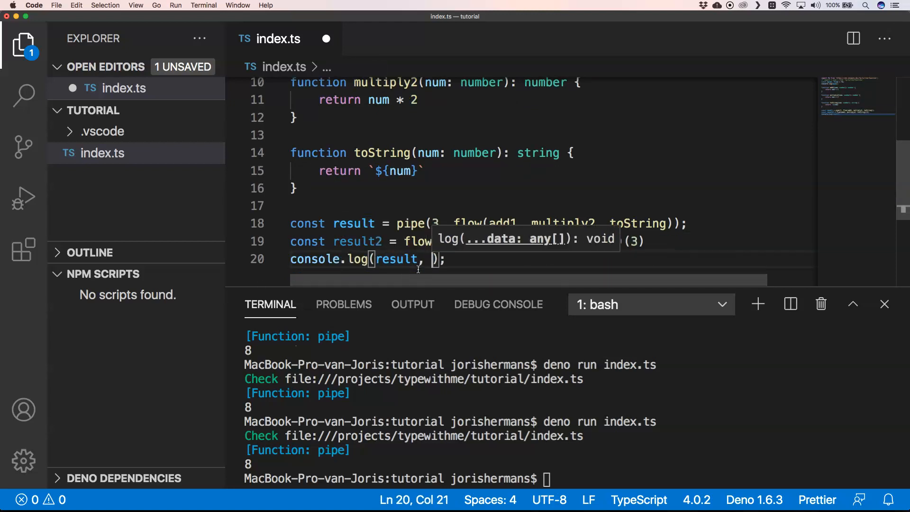
type("result2")
left_click(571, 479)
type("deno run index.ts")
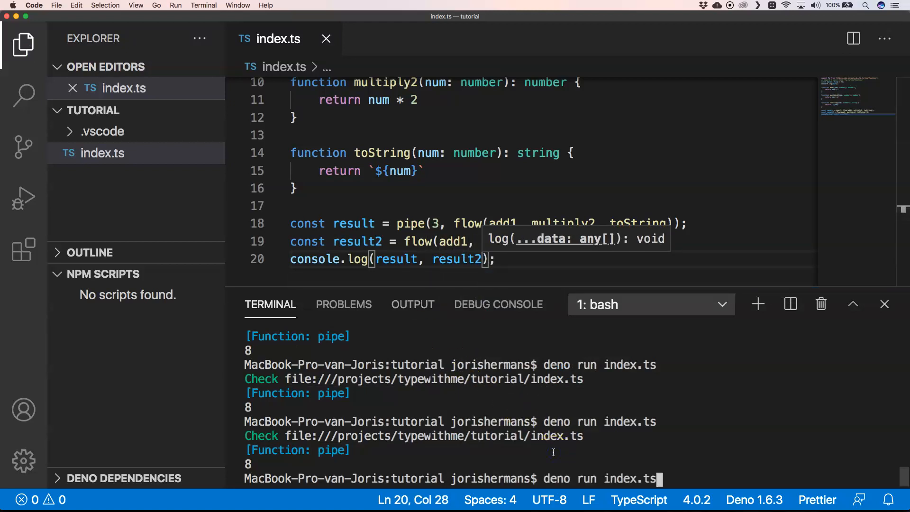
key("Enter")
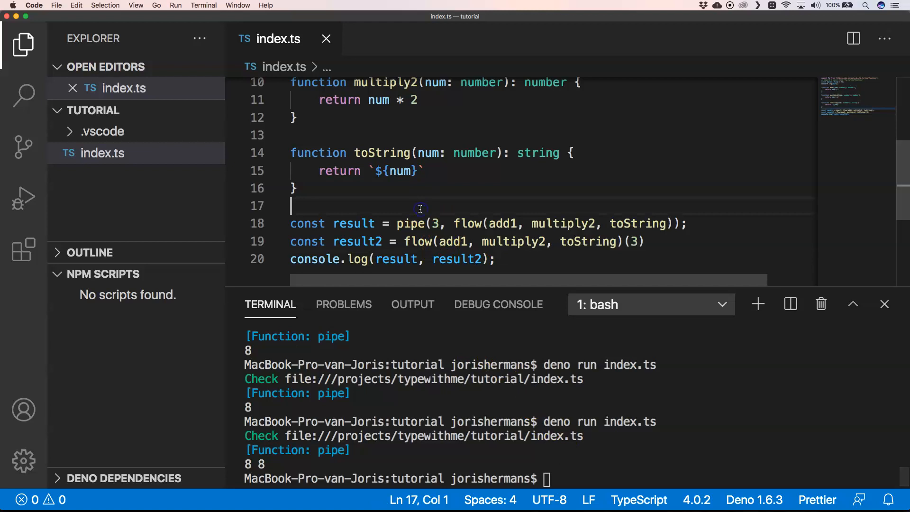
mouse_move(413, 224)
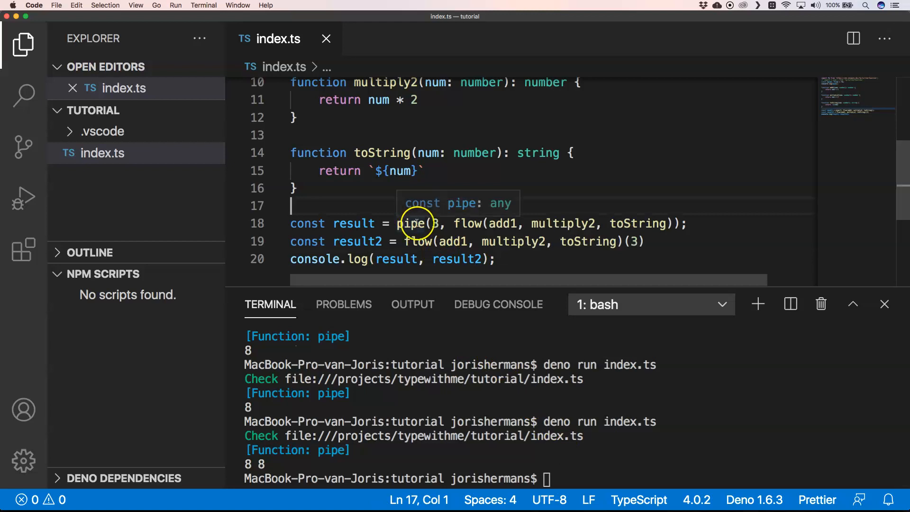
mouse_move(418, 224)
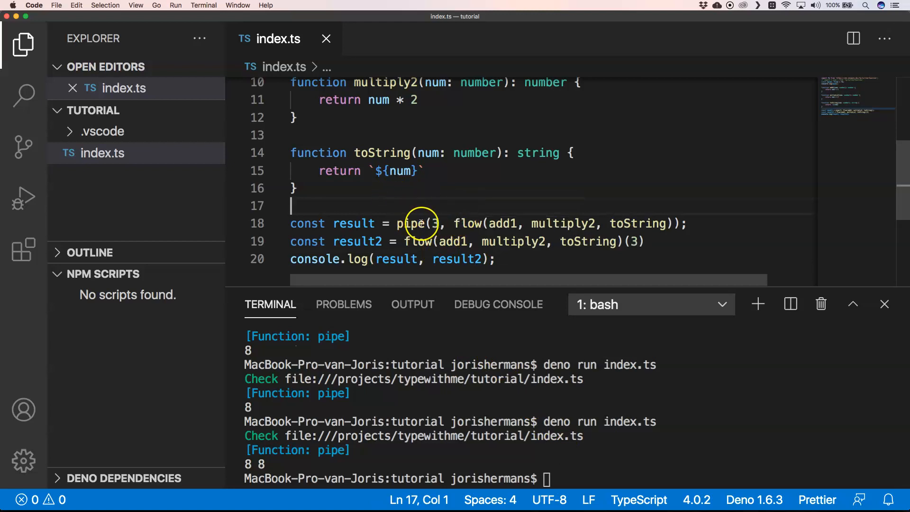
mouse_move(413, 224)
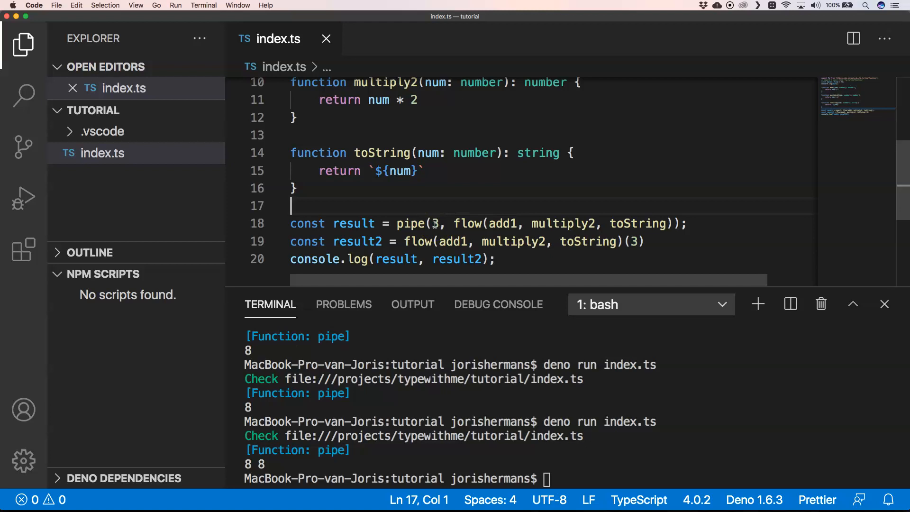
double_click(419, 241)
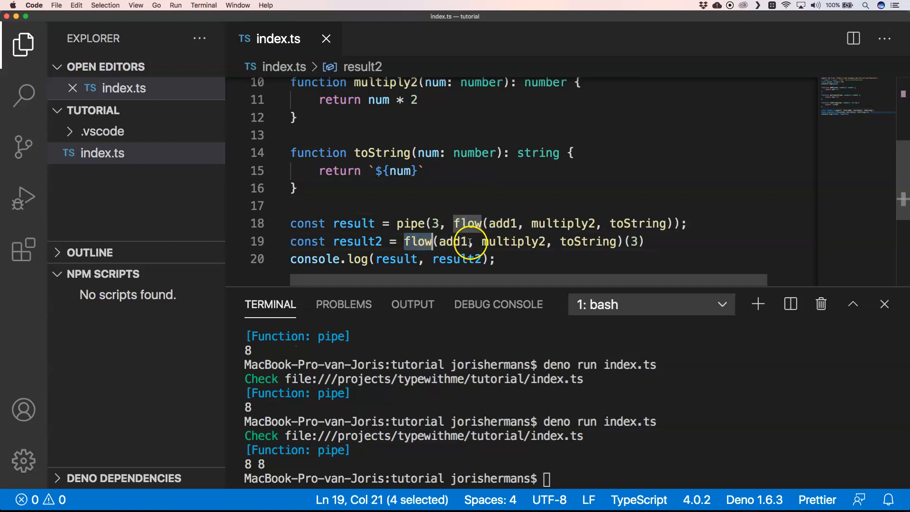
mouse_move(529, 242)
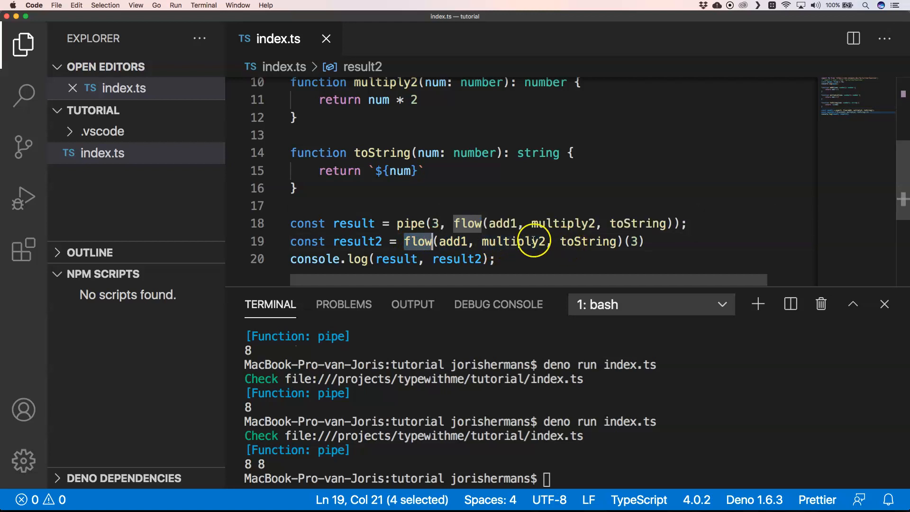
mouse_move(477, 242)
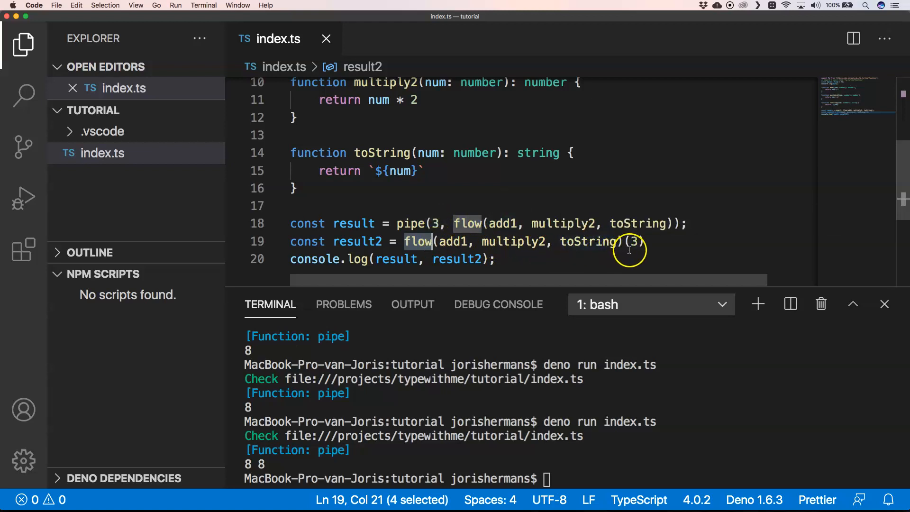
mouse_move(633, 251)
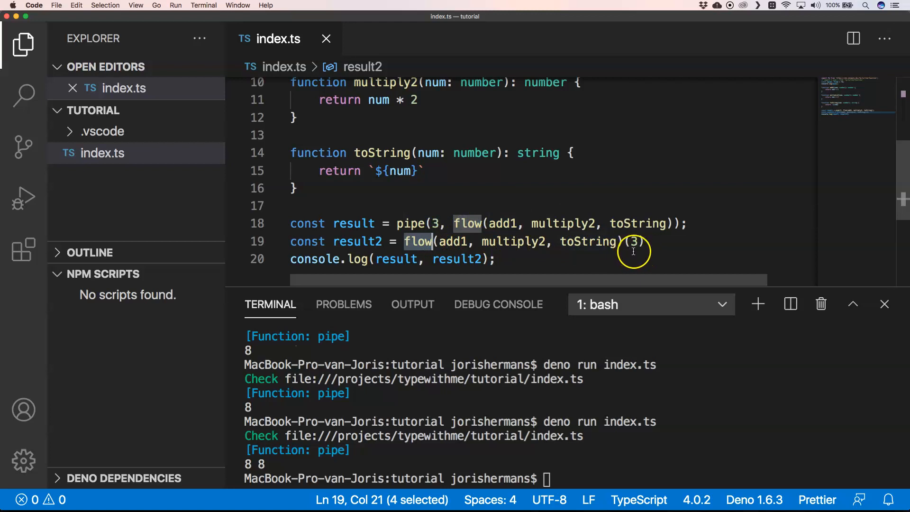